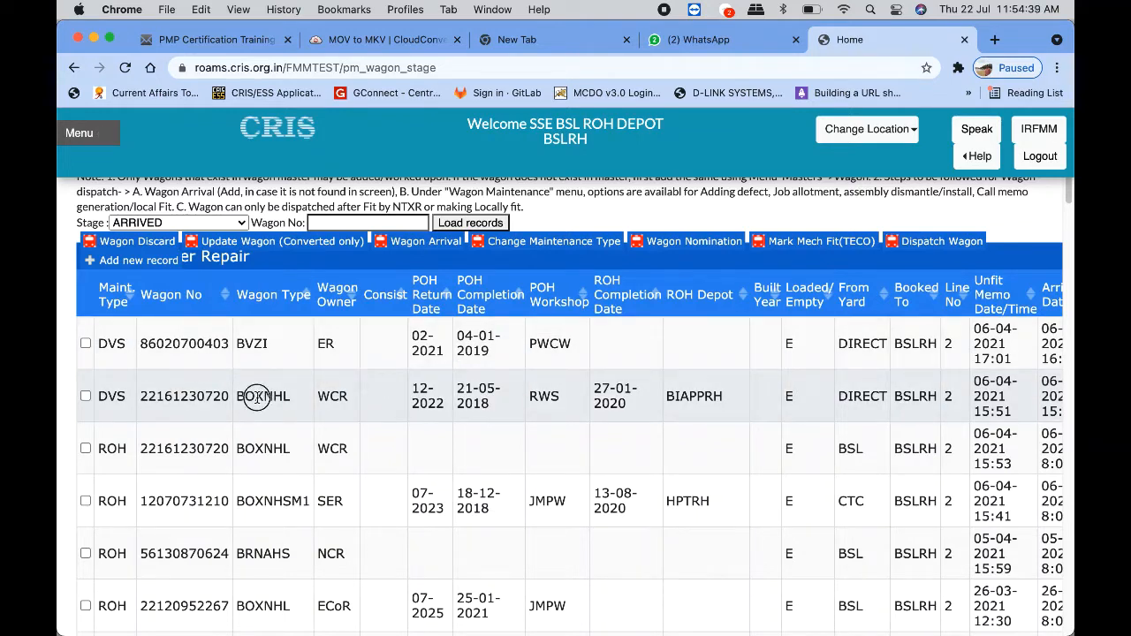
{"action": "left_click", "coordinate": [85, 396]}
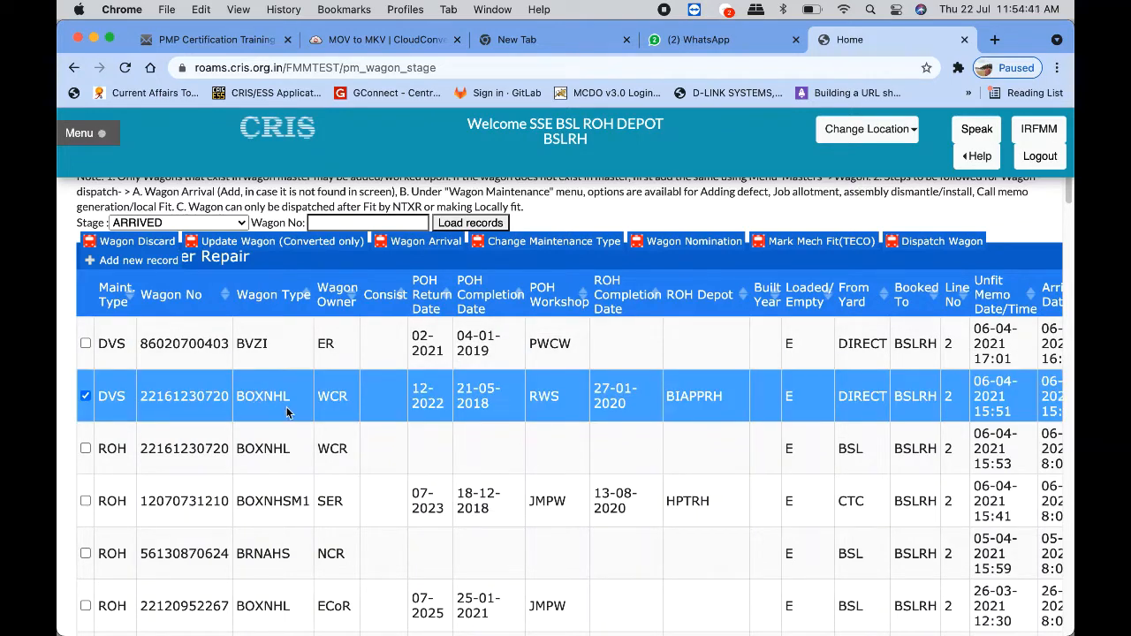
{"action": "left_click", "coordinate": [80, 133]}
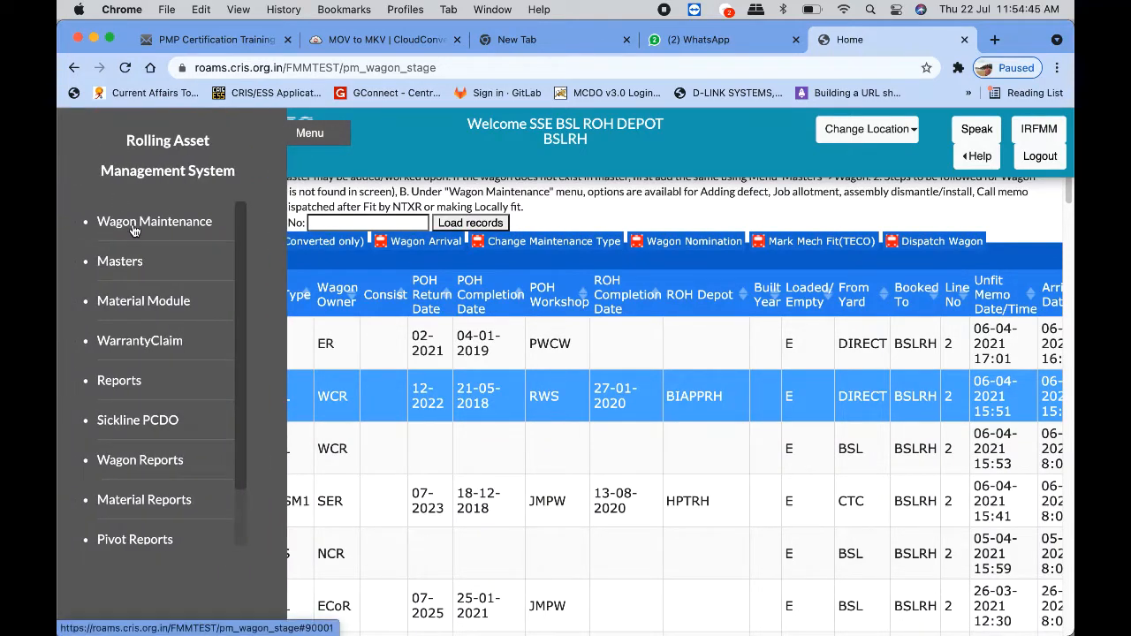
{"action": "left_click", "coordinate": [154, 221]}
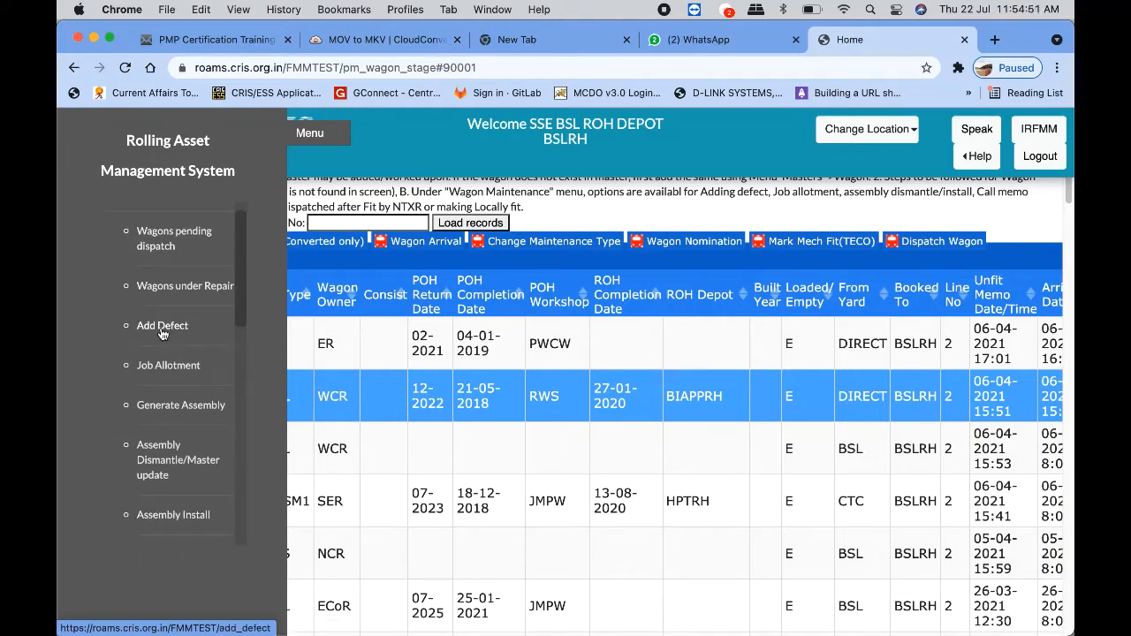
{"action": "left_click", "coordinate": [163, 325]}
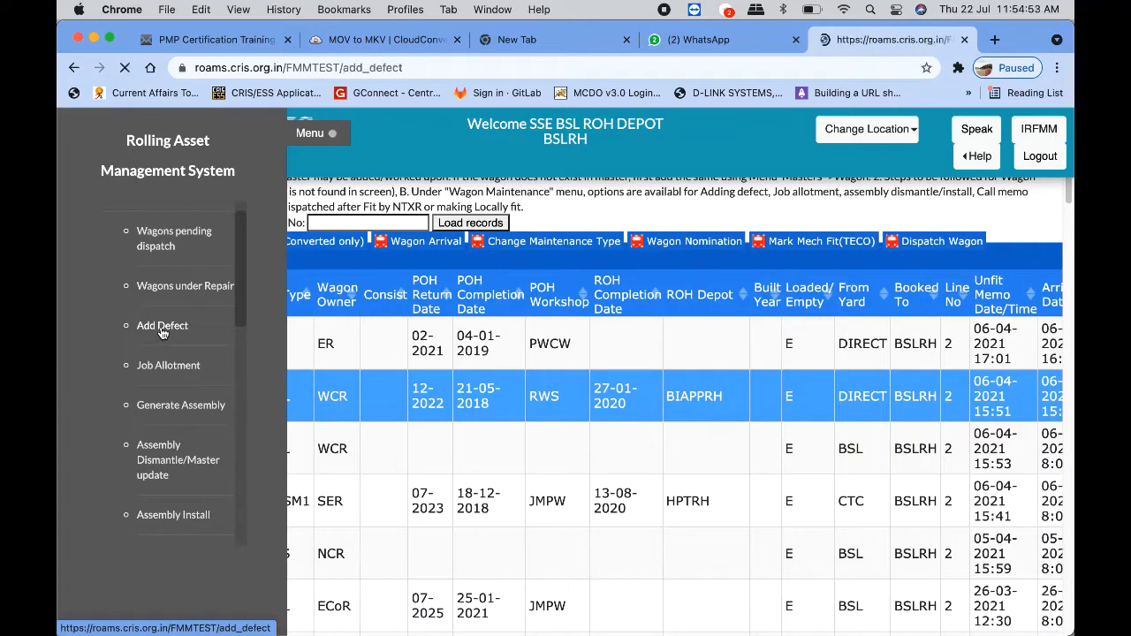
{"action": "left_click", "coordinate": [163, 326]}
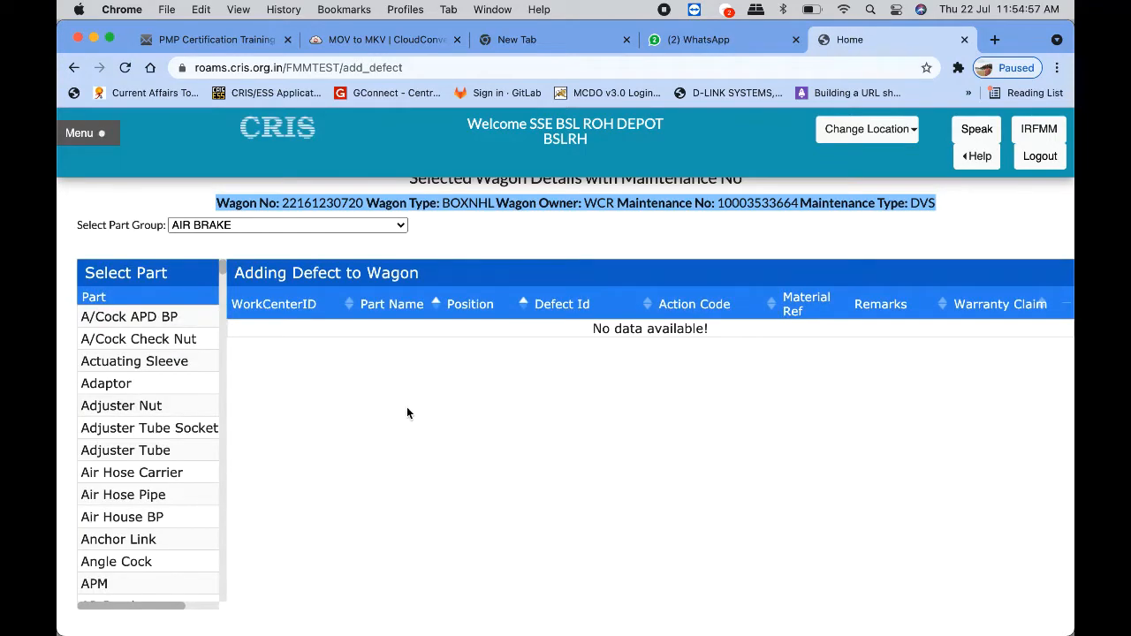
{"action": "mouse_move", "coordinate": [528, 370]}
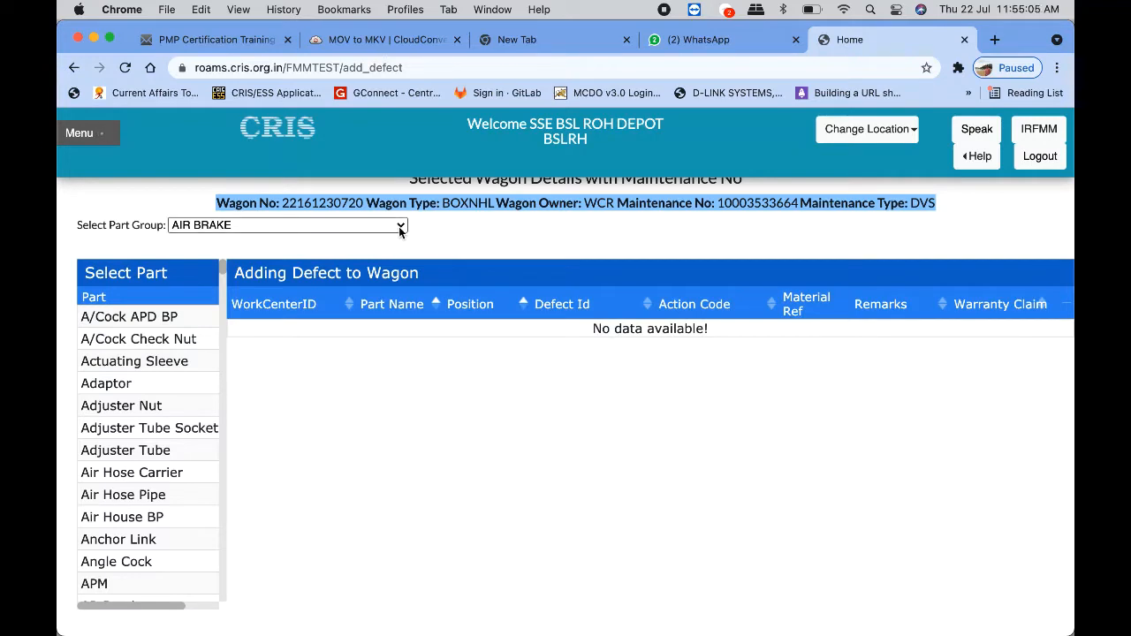
{"action": "left_click", "coordinate": [287, 224]}
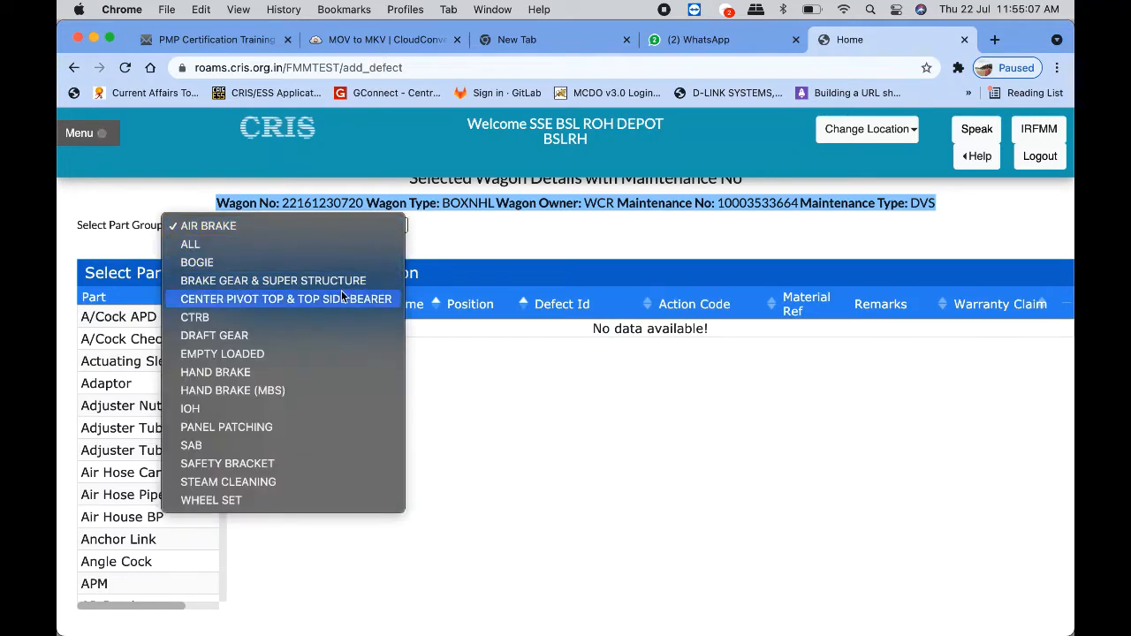
{"action": "mouse_move", "coordinate": [322, 409]}
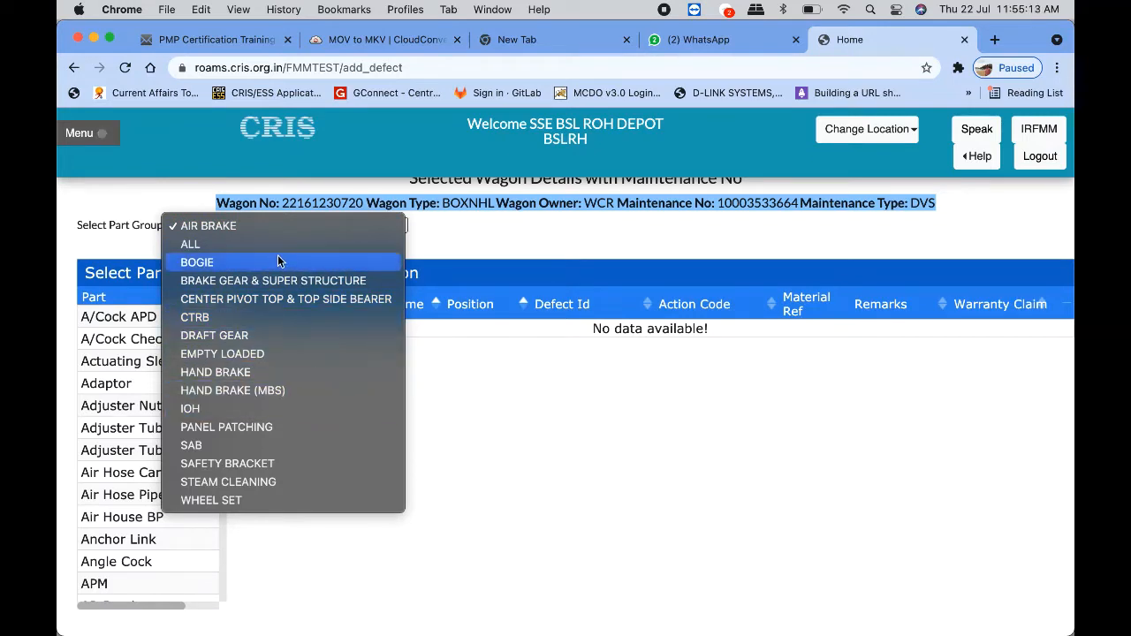
{"action": "mouse_move", "coordinate": [272, 279]}
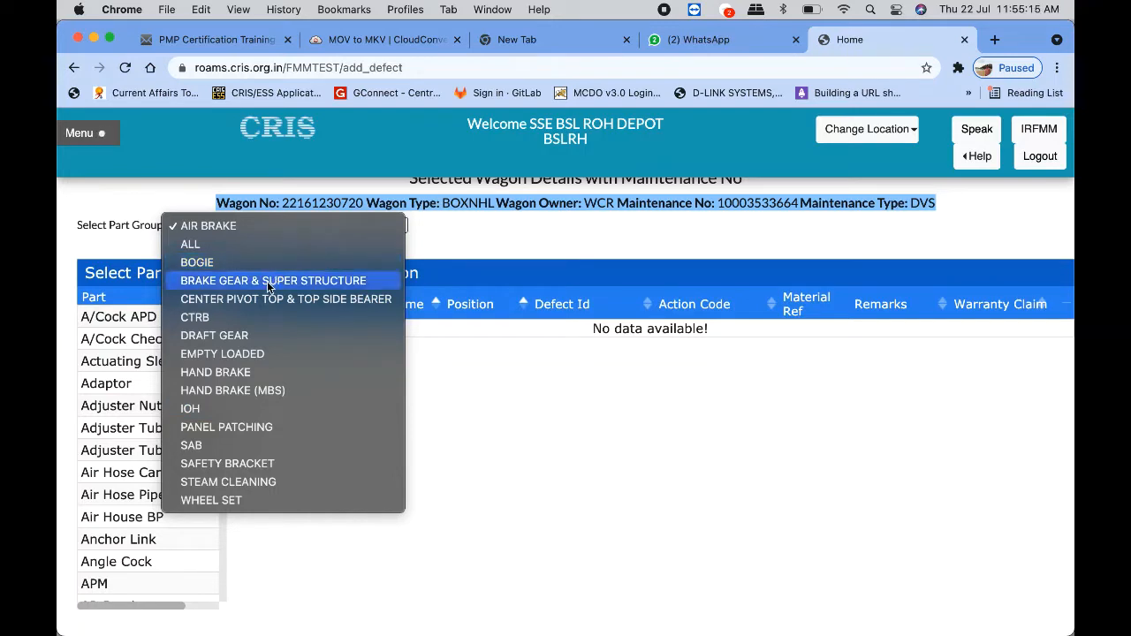
{"action": "mouse_move", "coordinate": [258, 318]}
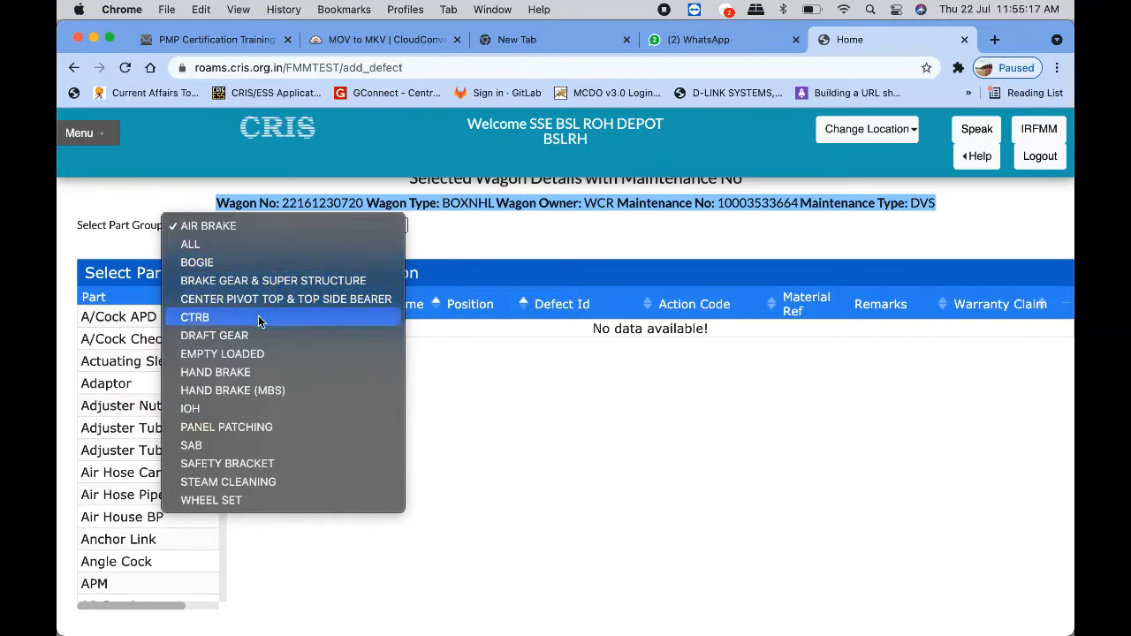
{"action": "mouse_move", "coordinate": [223, 354]}
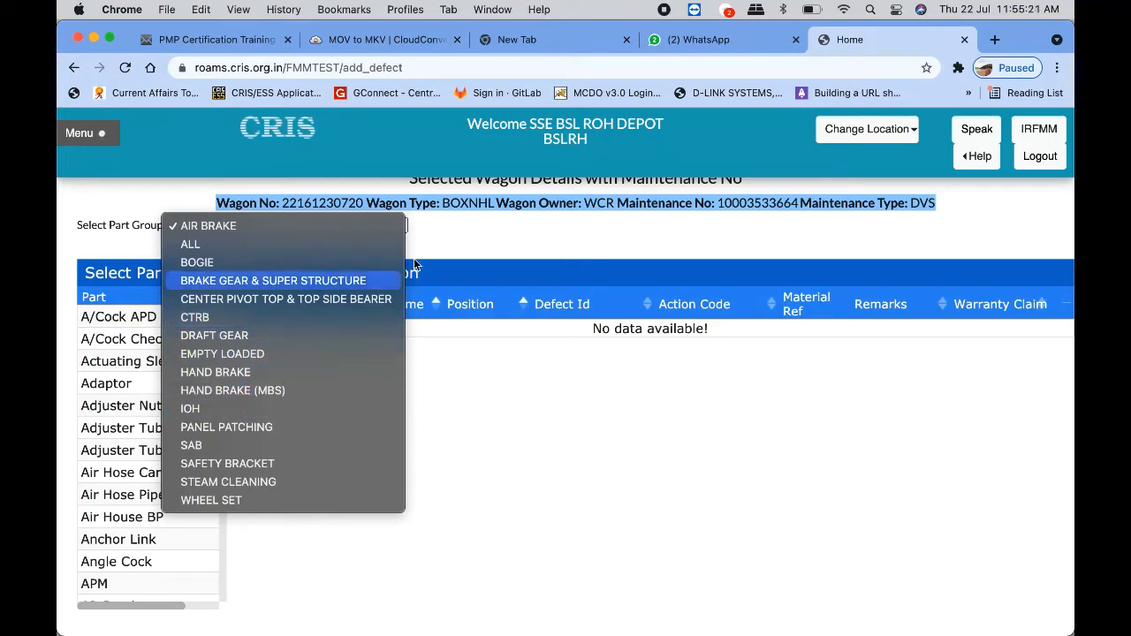
{"action": "left_click", "coordinate": [209, 226]}
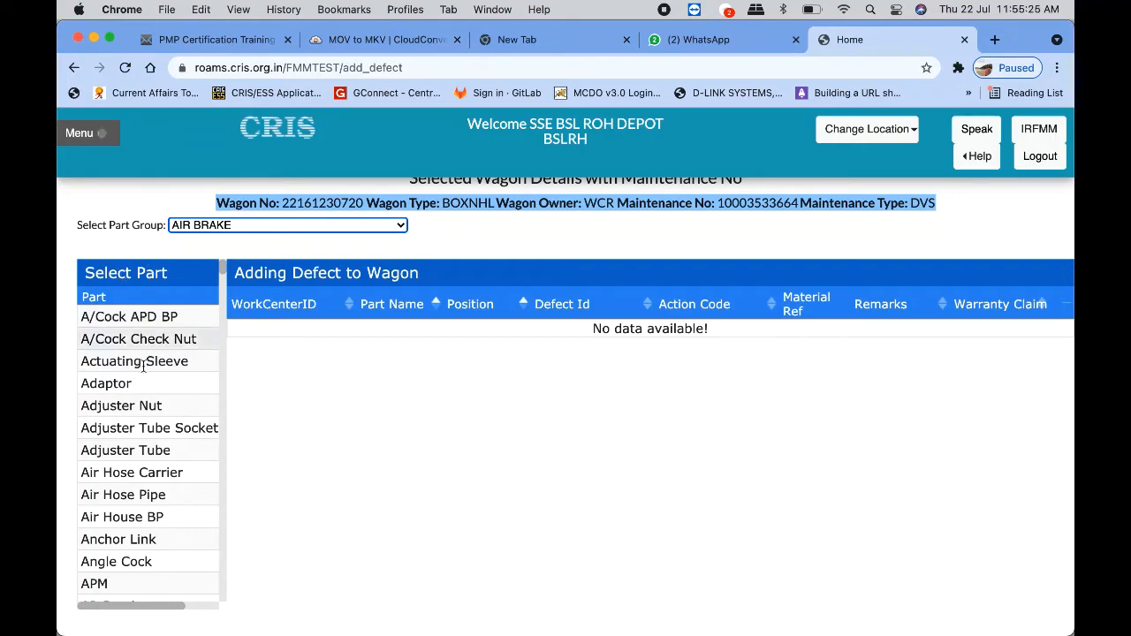
Set the Select Part Group dropdown to ALL and review the full part list.
{"action": "scroll", "scroll_direction": "down", "scroll_amount": 3}
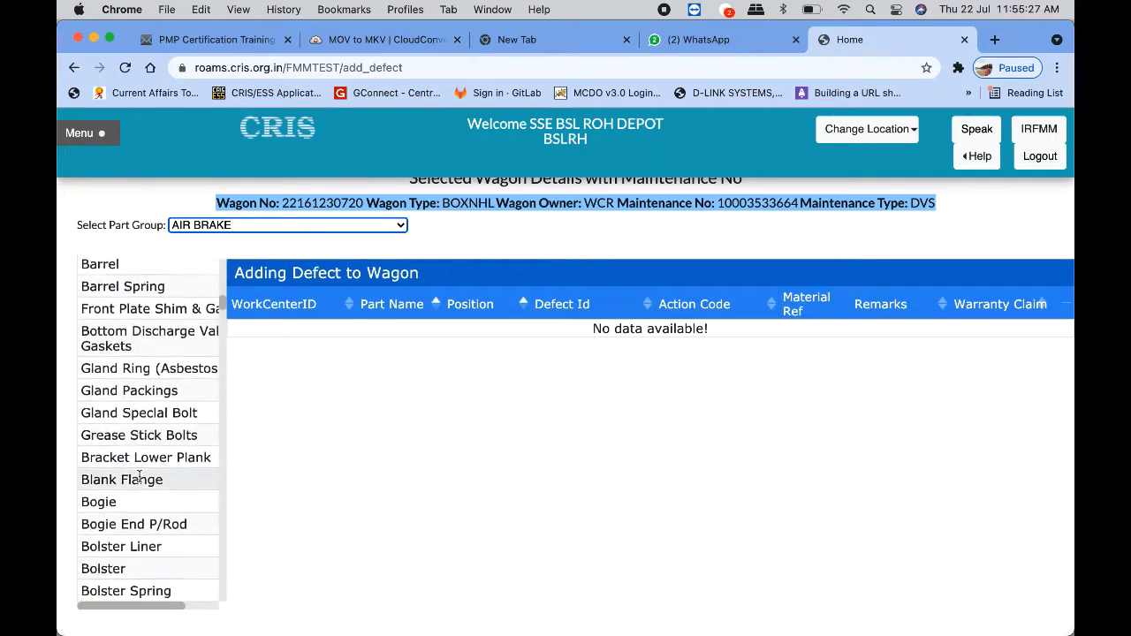
{"action": "scroll", "scroll_direction": "down", "scroll_amount": 3}
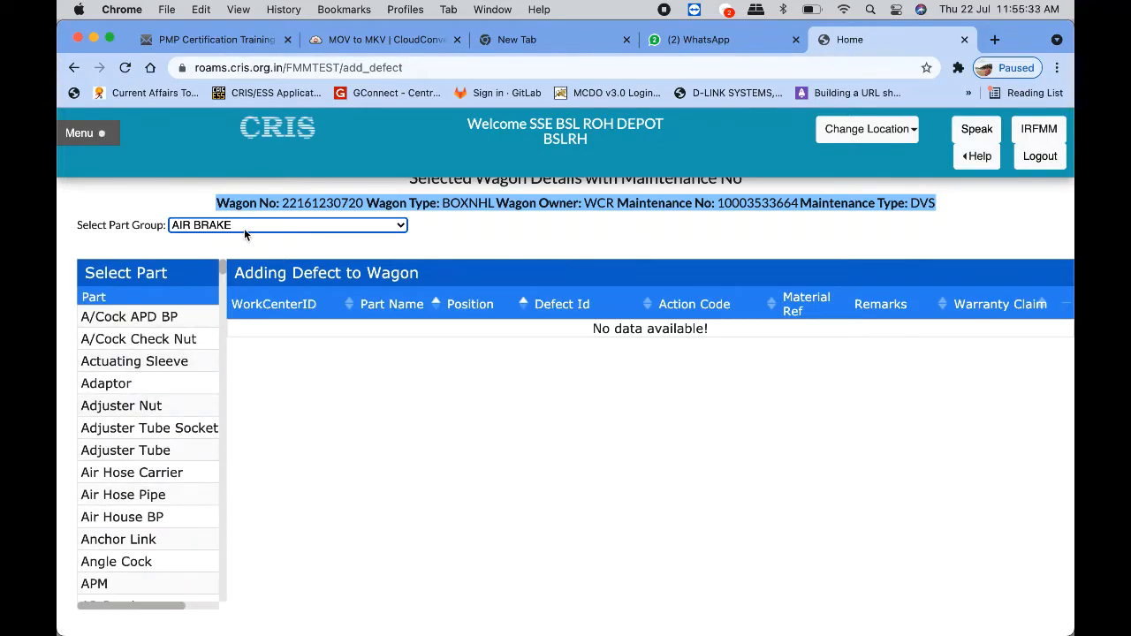
{"action": "left_click", "coordinate": [287, 225]}
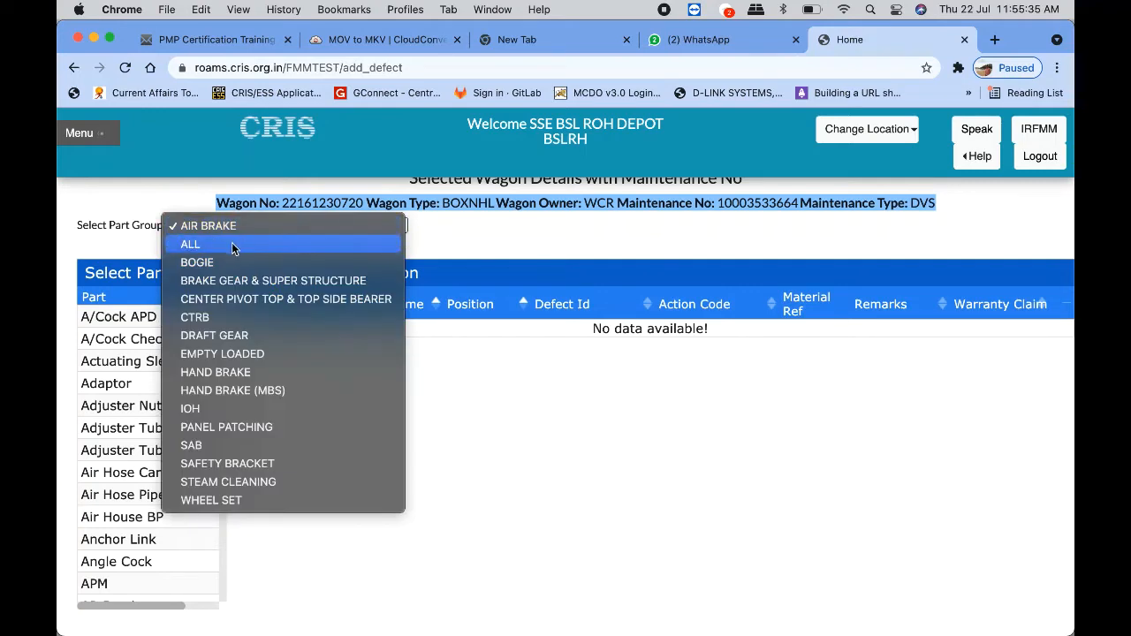
{"action": "left_click", "coordinate": [208, 226]}
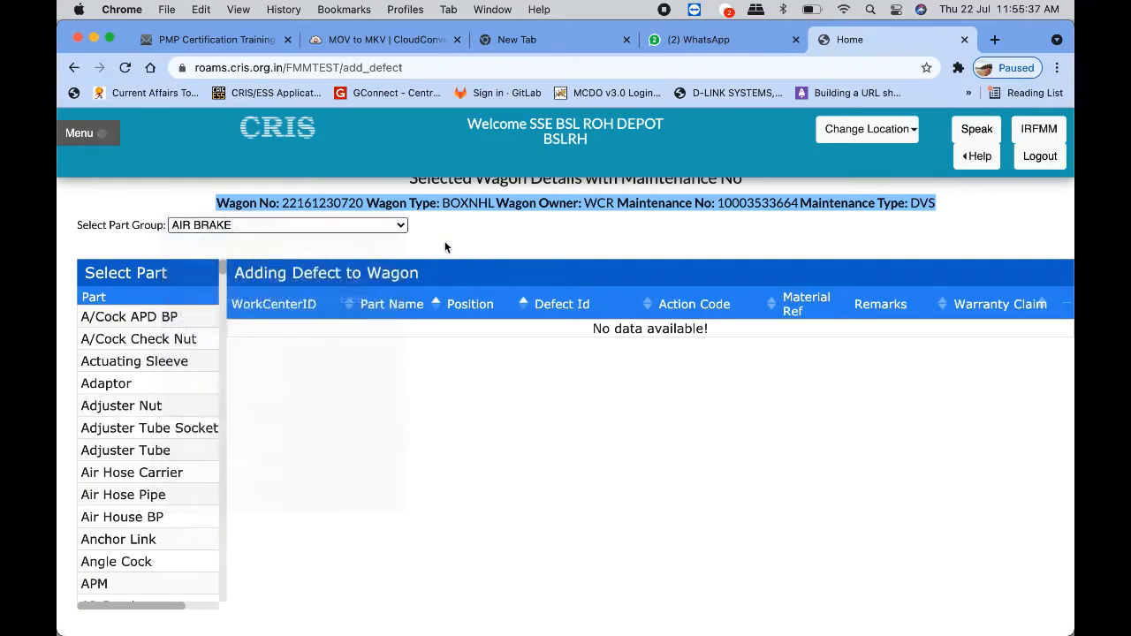
{"action": "left_click", "coordinate": [286, 225]}
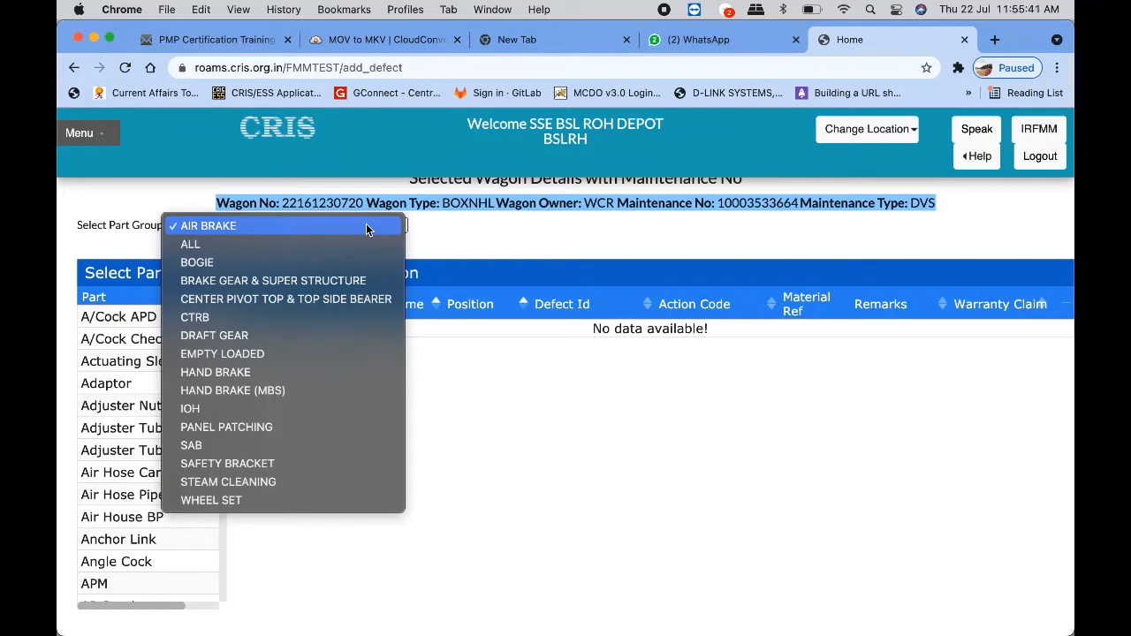
{"action": "mouse_move", "coordinate": [291, 244]}
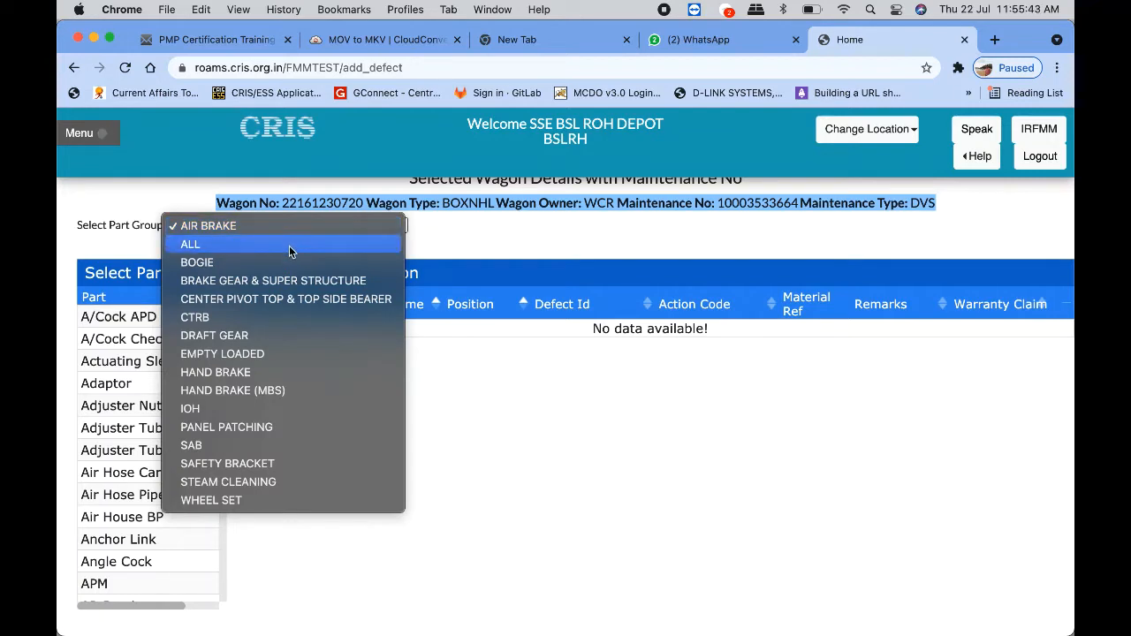
{"action": "left_click", "coordinate": [191, 244]}
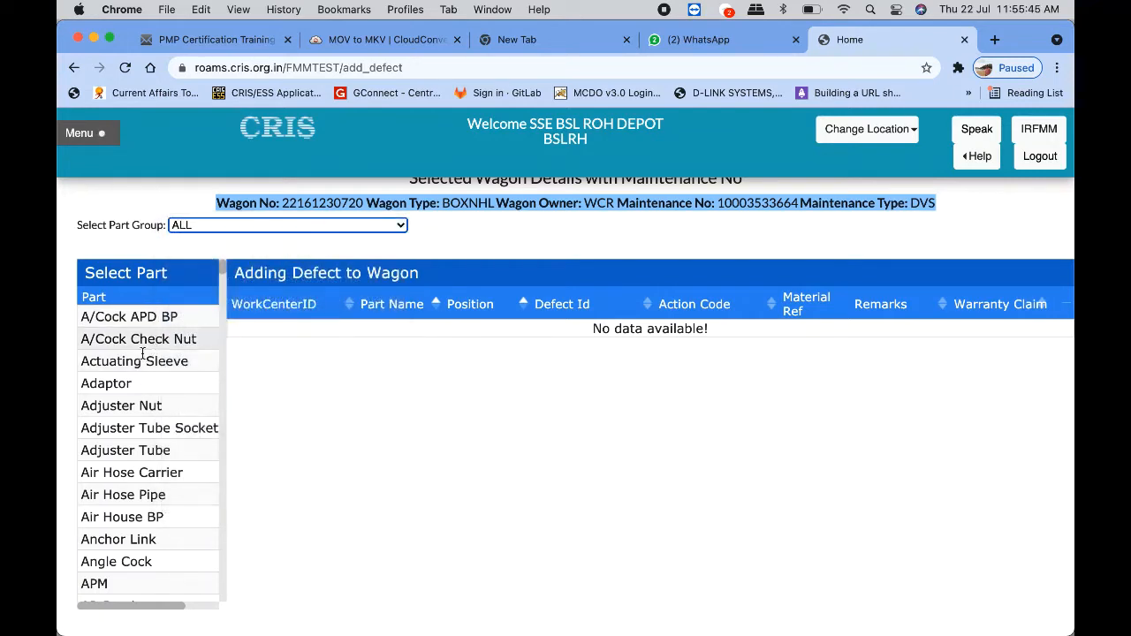
{"action": "scroll", "scroll_direction": "down", "scroll_amount": 3}
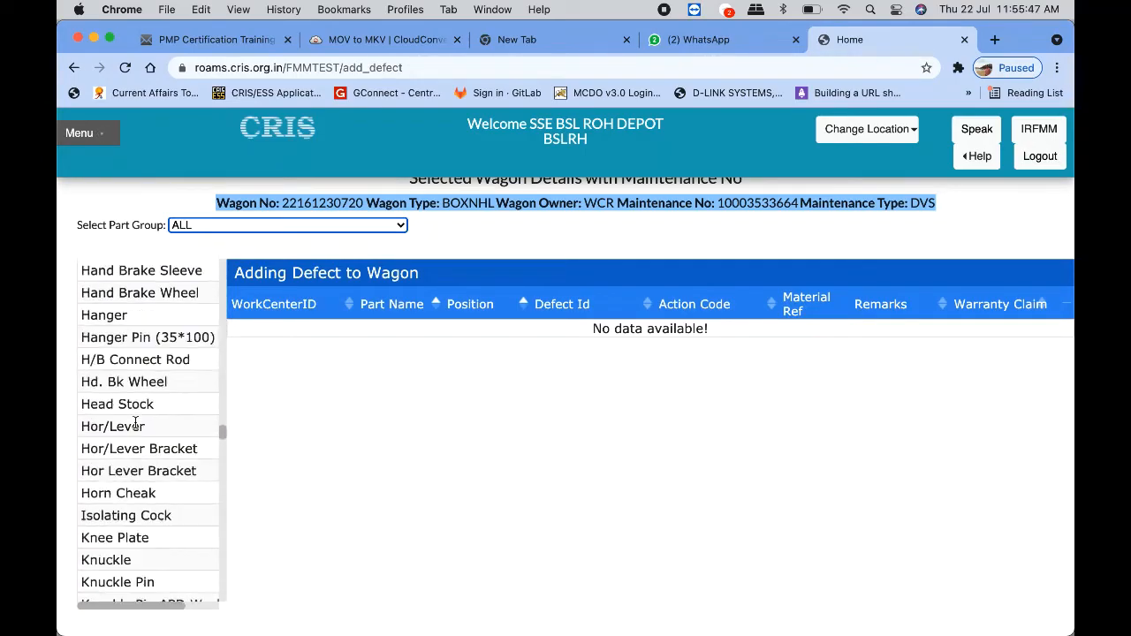
{"action": "scroll", "scroll_direction": "down", "scroll_amount": 3}
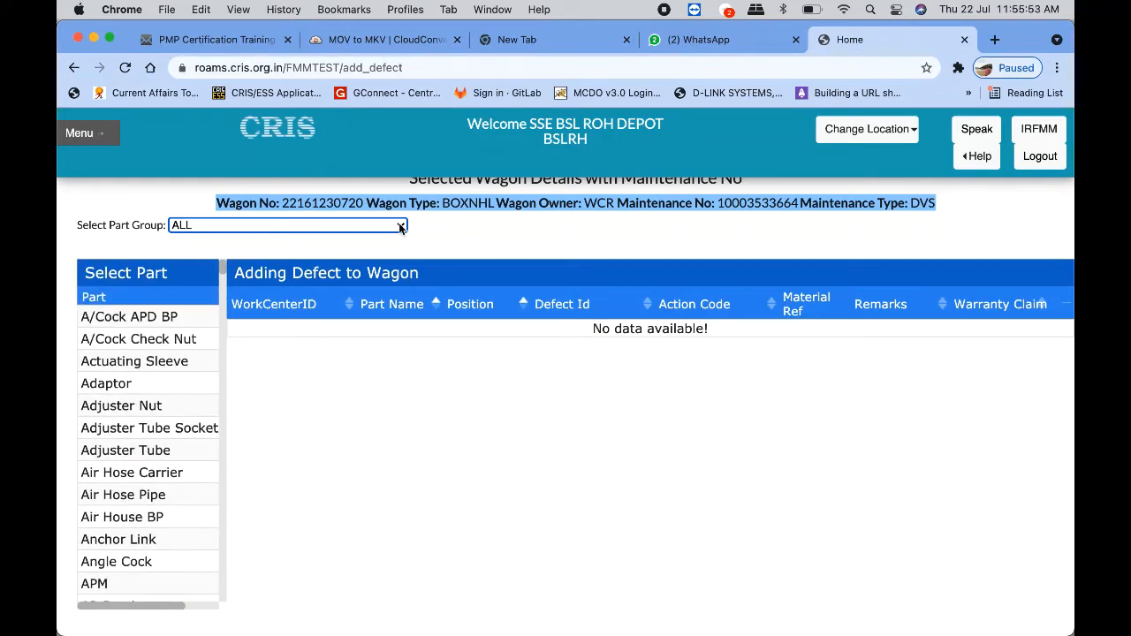
{"action": "left_click", "coordinate": [282, 224]}
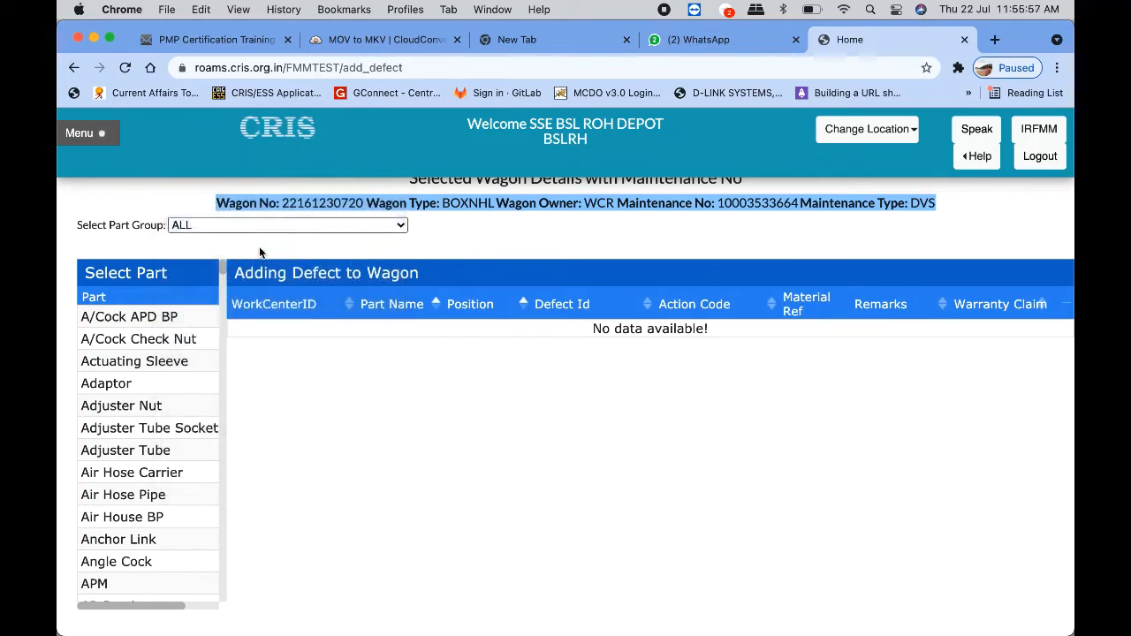
Choose the BOGIE part group and add an EM Pad defect row.
{"action": "left_click", "coordinate": [286, 225]}
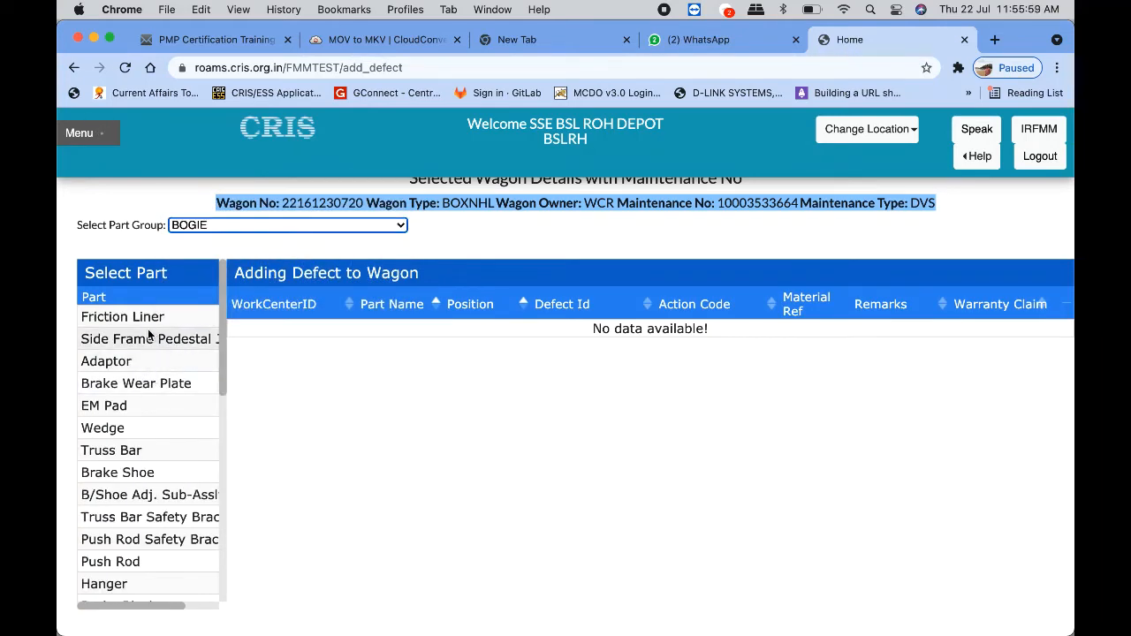
{"action": "scroll", "scroll_direction": "down", "scroll_amount": 3}
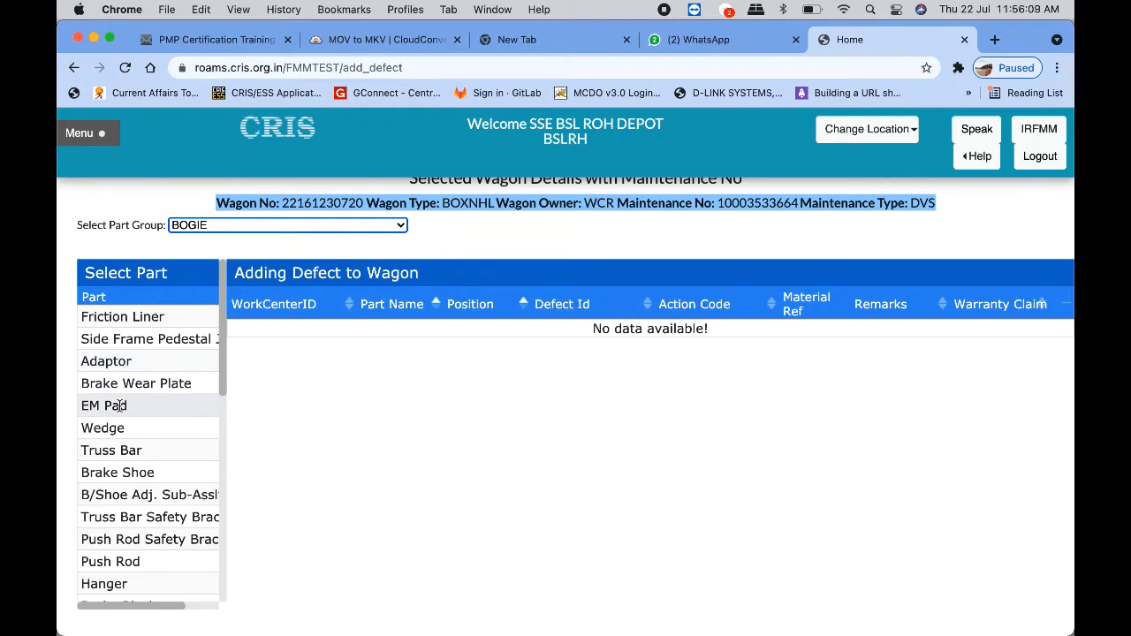
{"action": "left_click", "coordinate": [105, 404]}
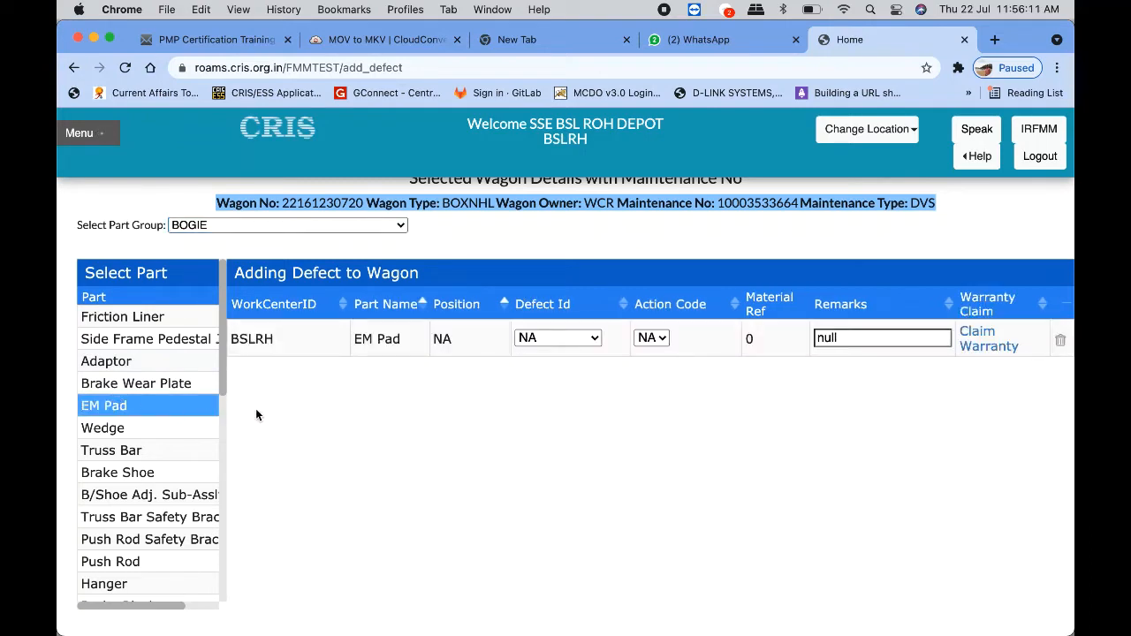
{"action": "mouse_move", "coordinate": [995, 274]}
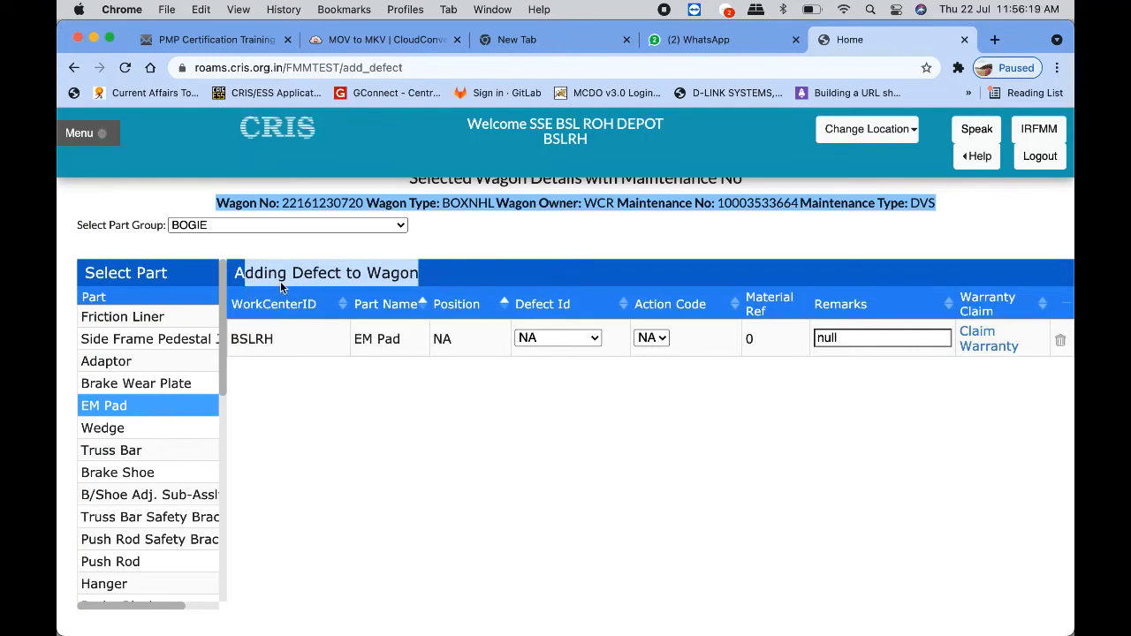
{"action": "mouse_move", "coordinate": [470, 431]}
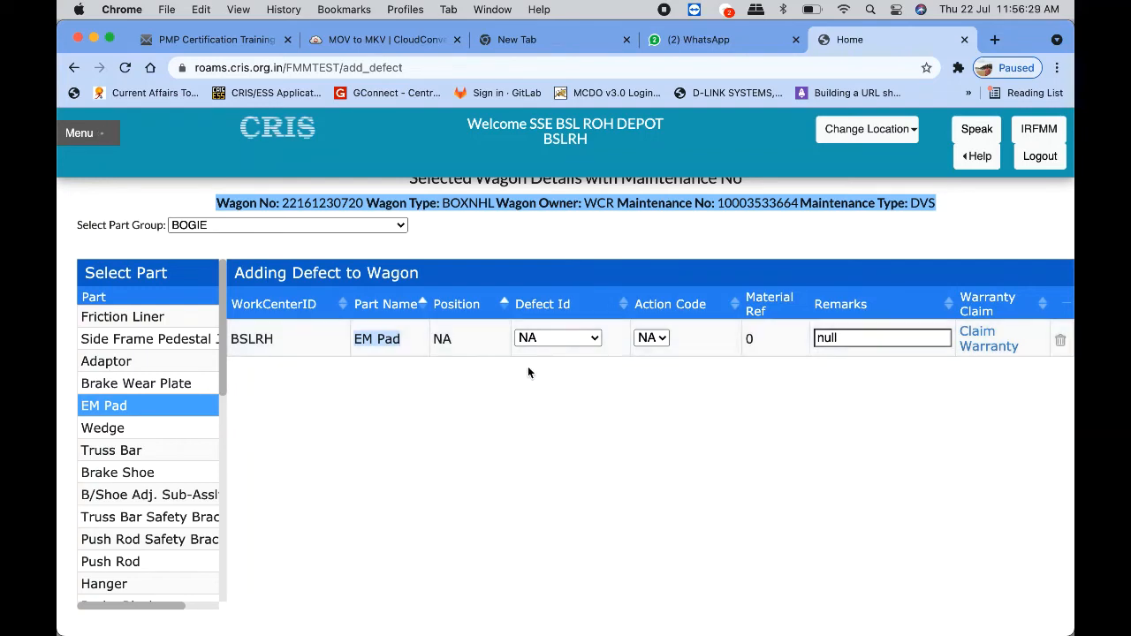
{"action": "mouse_move", "coordinate": [601, 371]}
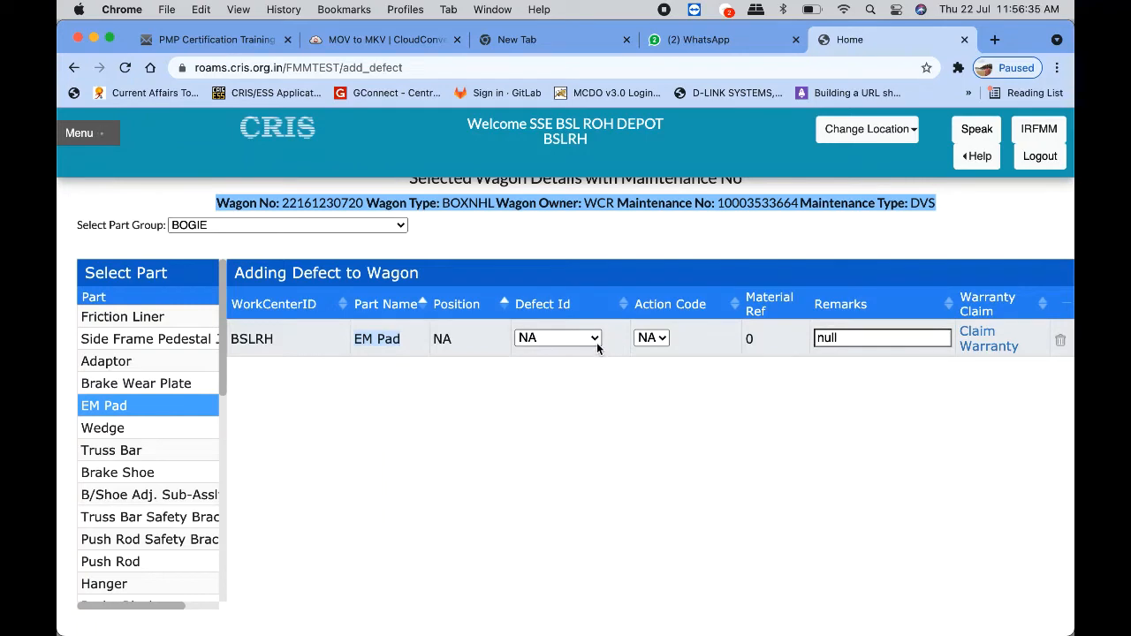
Show the Defect Id choices (Broken, Condemned, Perished, NA) for the EM Pad row.
{"action": "left_click", "coordinate": [557, 338]}
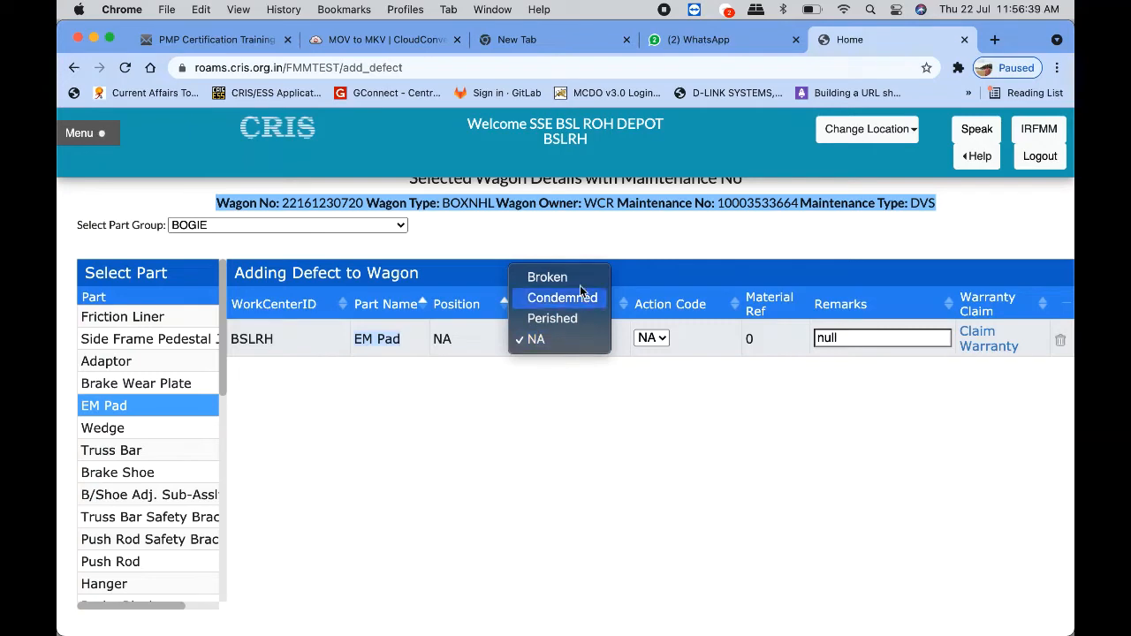
{"action": "mouse_move", "coordinate": [552, 318]}
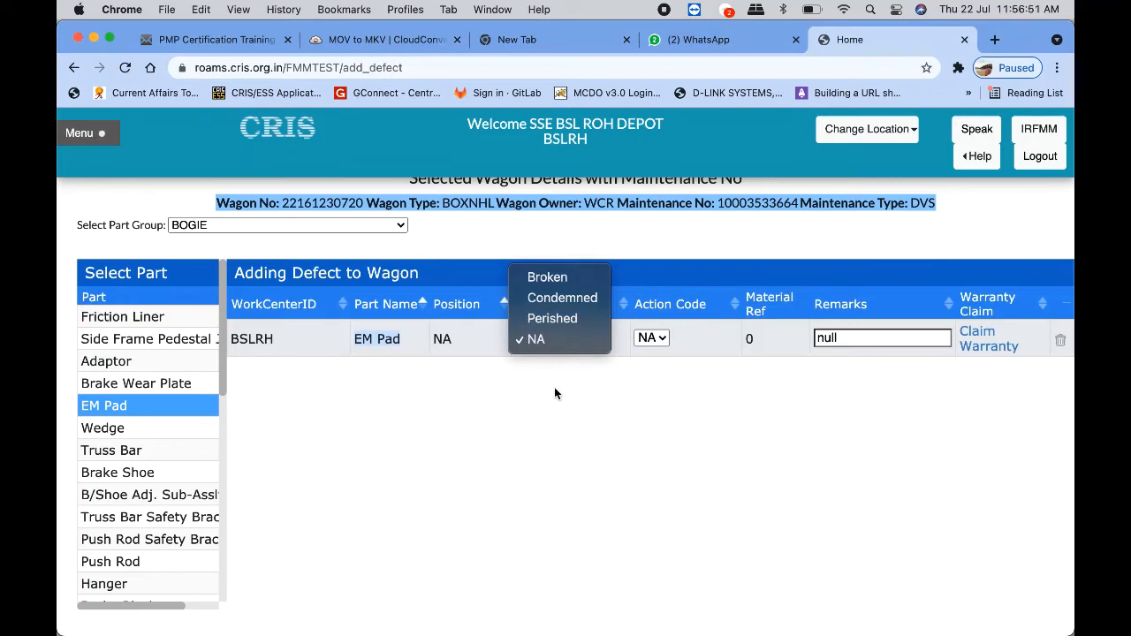
{"action": "mouse_move", "coordinate": [548, 275]}
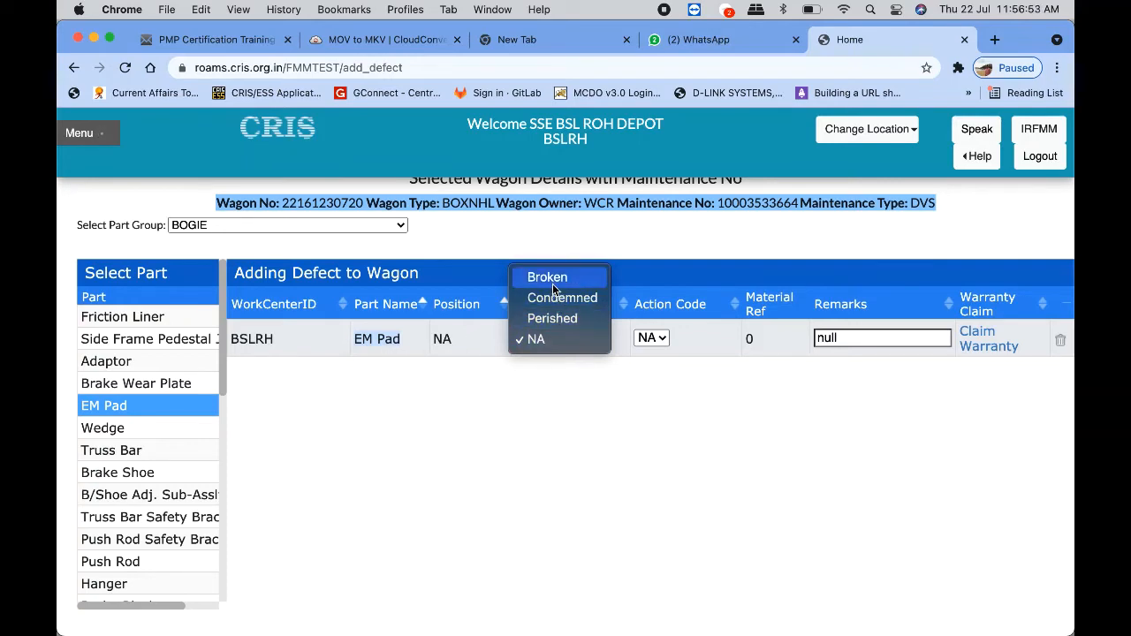
Set the EM Pad defect to Broken with action code Repaired.
{"action": "left_click", "coordinate": [548, 275]}
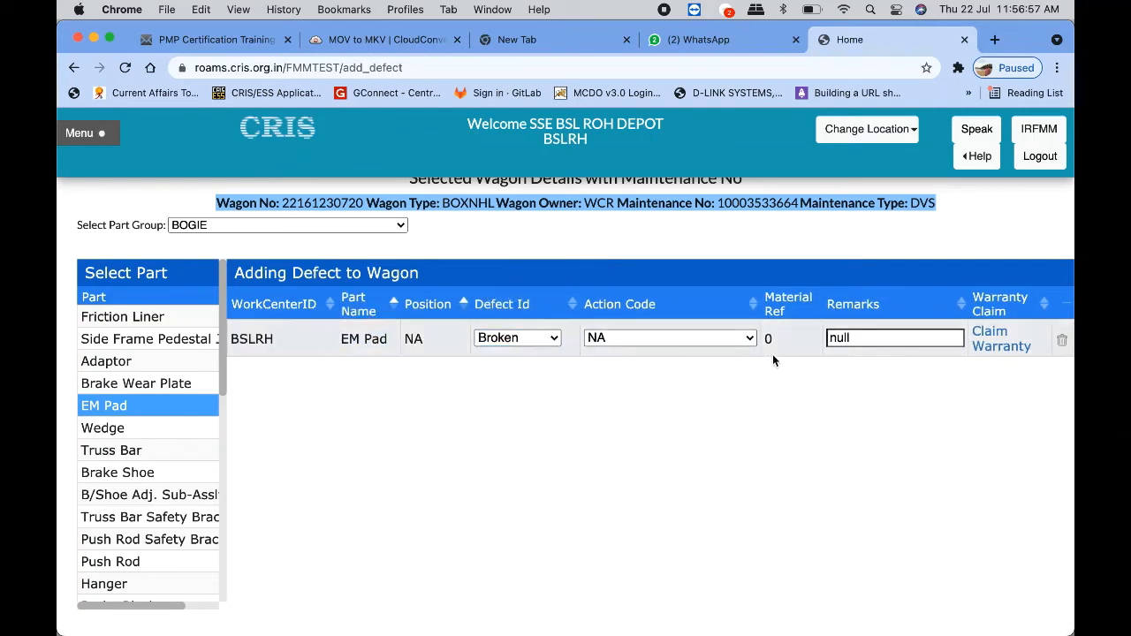
{"action": "mouse_move", "coordinate": [757, 359]}
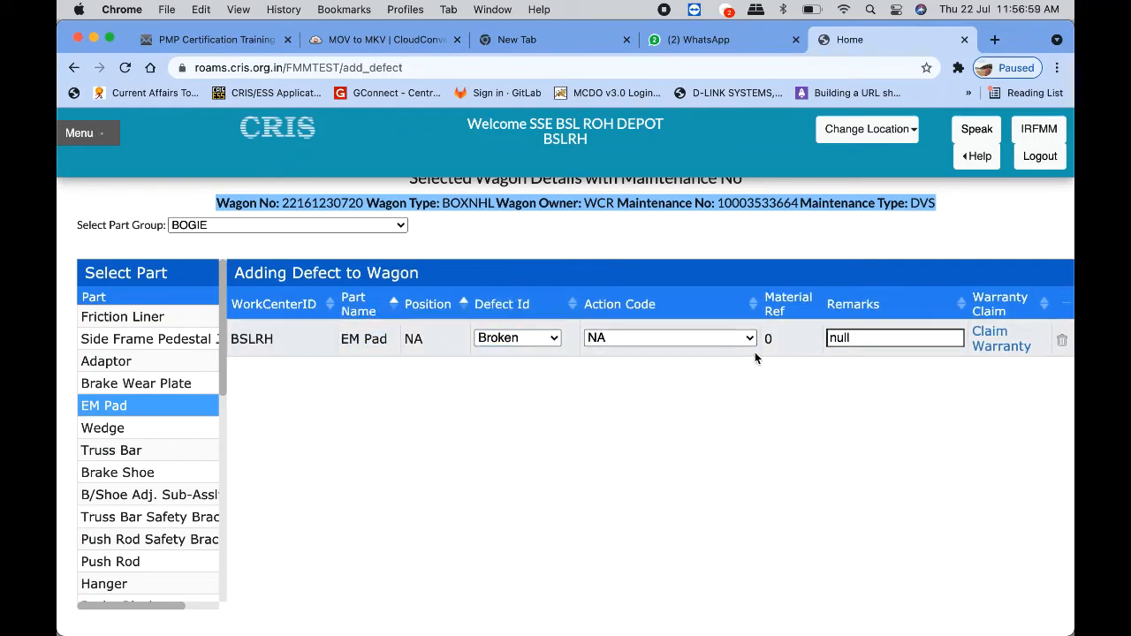
{"action": "left_click", "coordinate": [668, 338]}
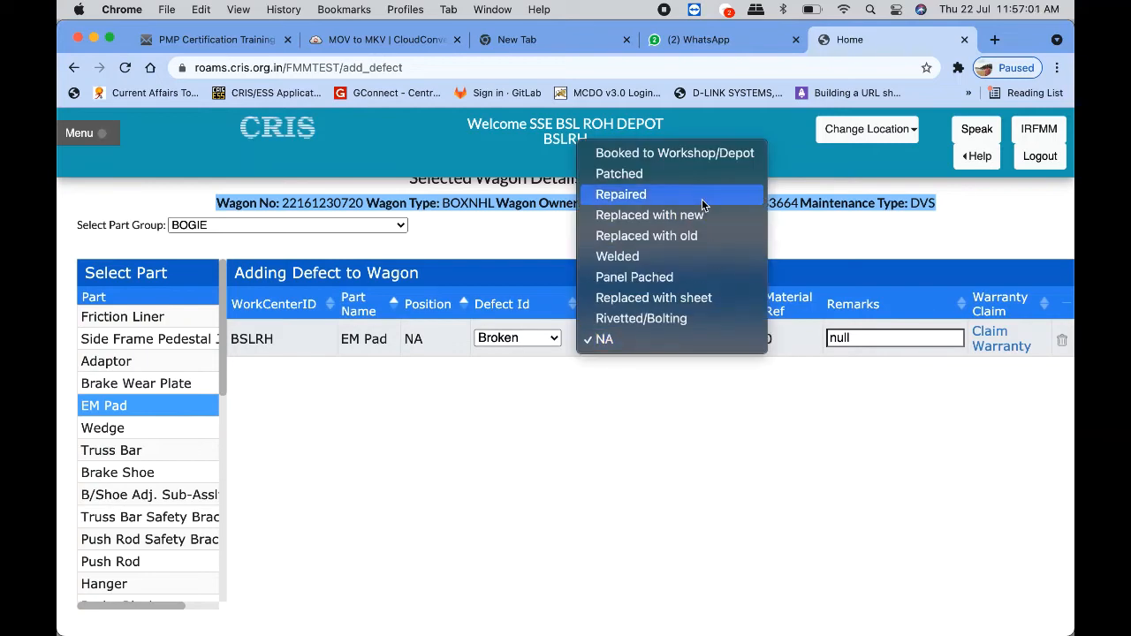
{"action": "mouse_move", "coordinate": [675, 173]}
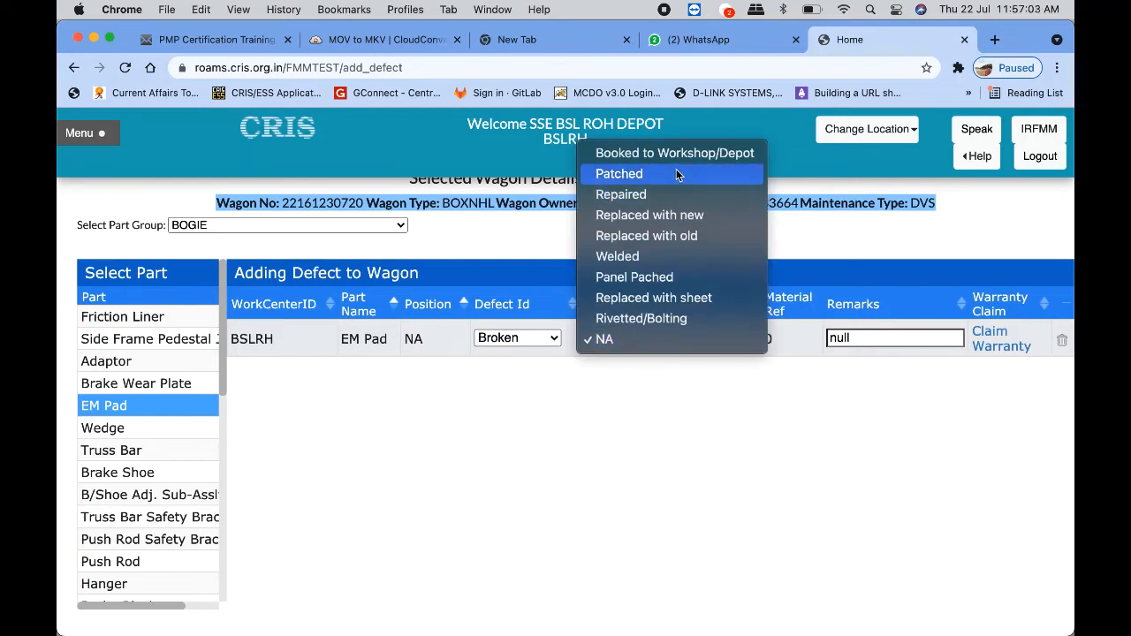
{"action": "mouse_move", "coordinate": [668, 276]}
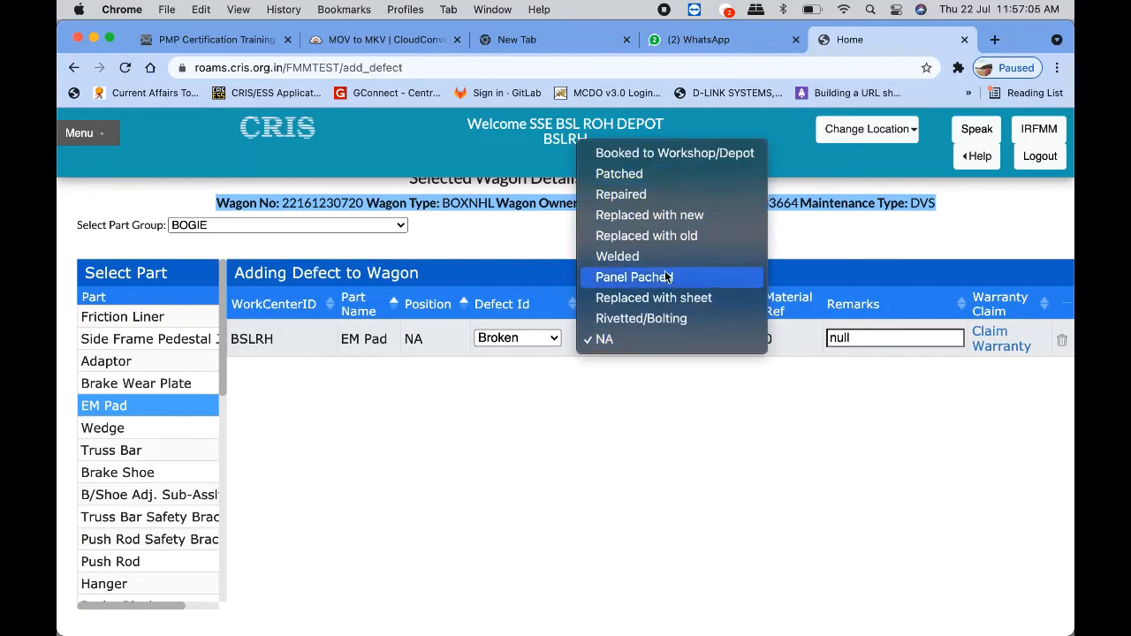
{"action": "mouse_move", "coordinate": [654, 297]}
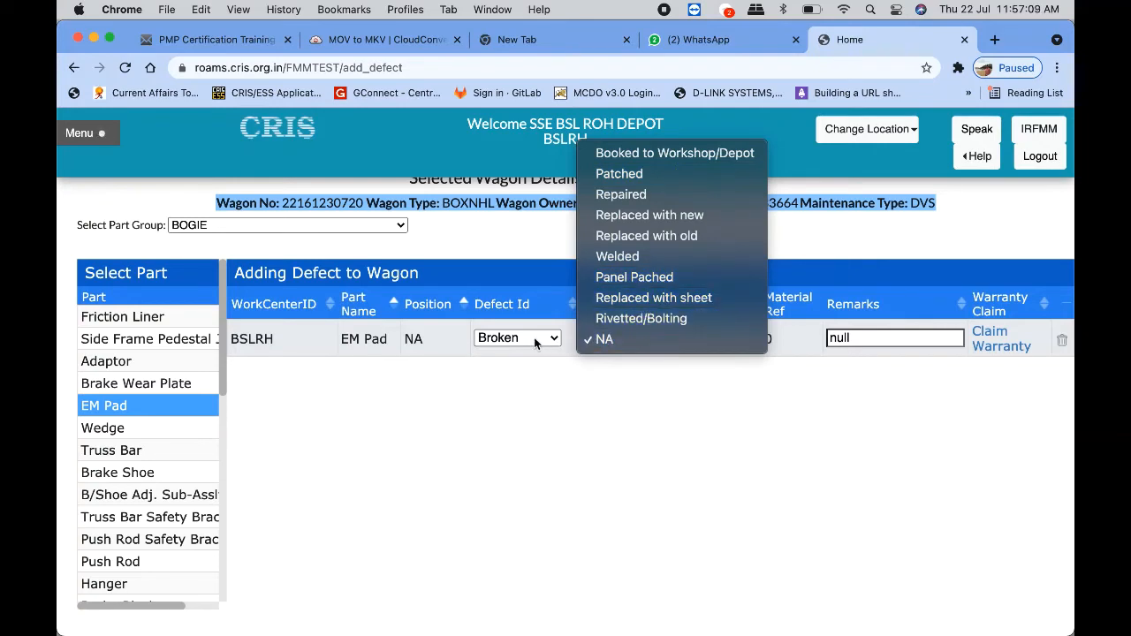
{"action": "mouse_move", "coordinate": [637, 256]}
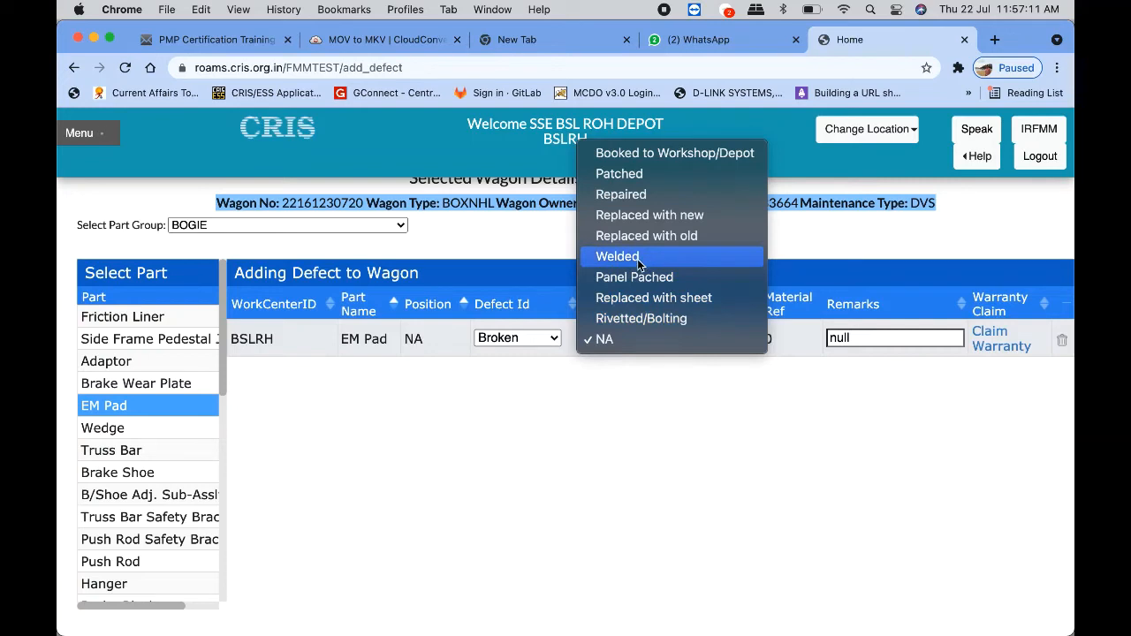
{"action": "mouse_move", "coordinate": [650, 216]}
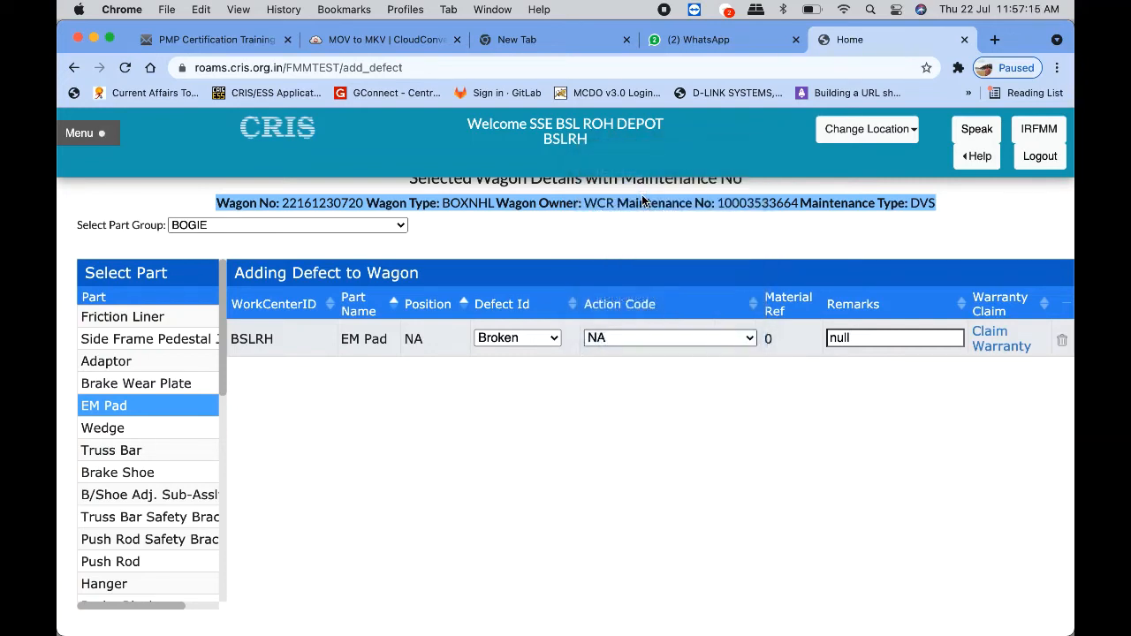
{"action": "left_click", "coordinate": [669, 338]}
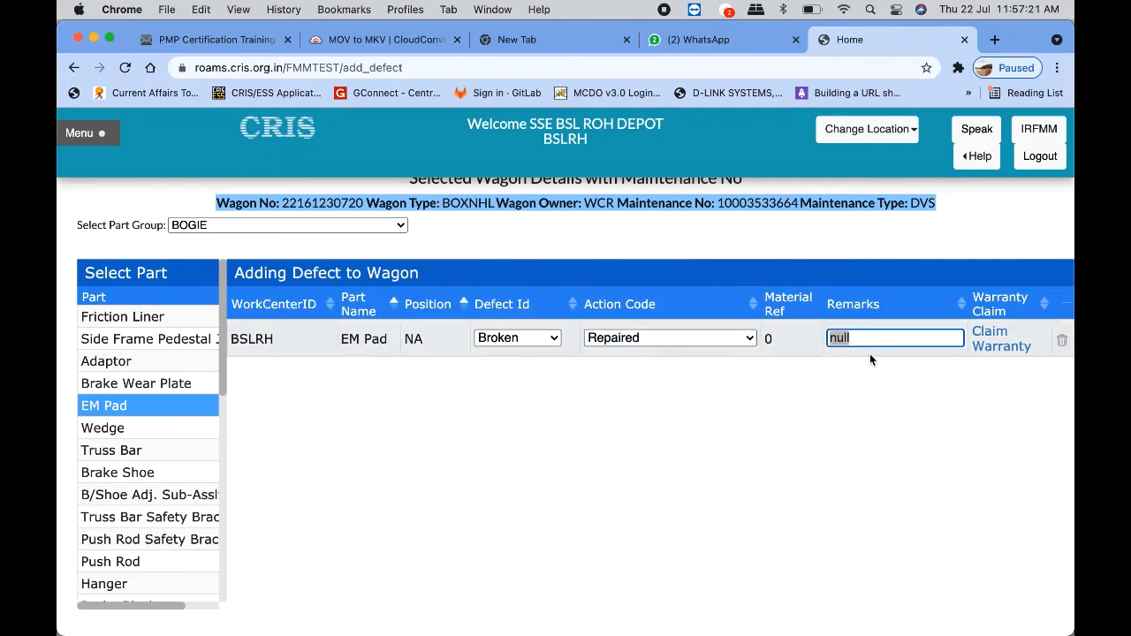
Enter 'attended' as the EM Pad row's remark.
{"action": "type", "text": "attended"}
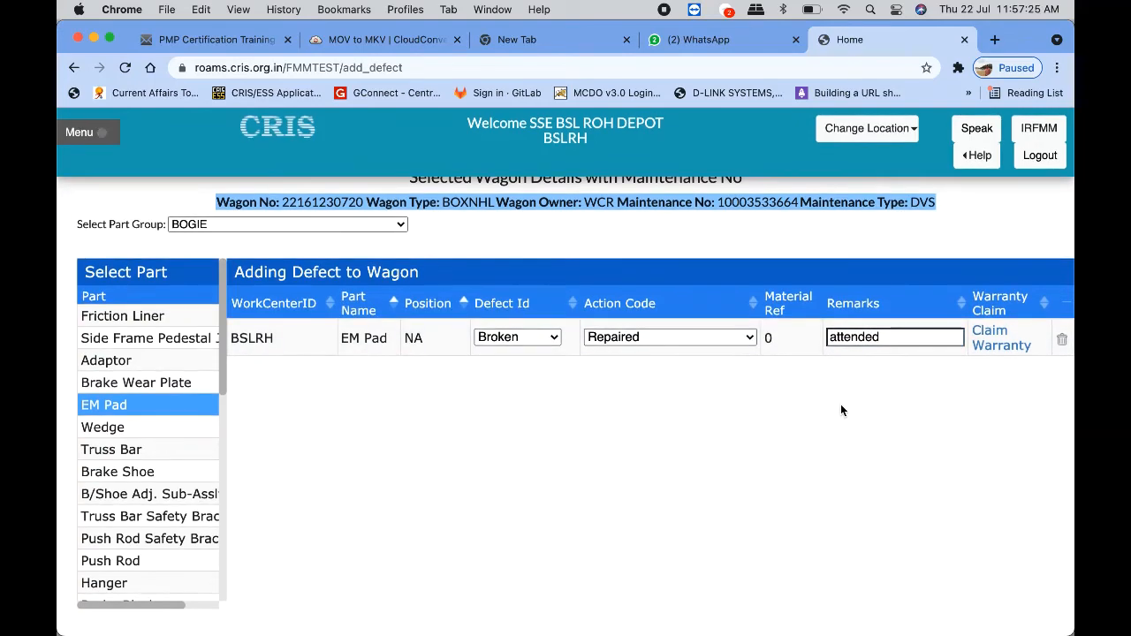
{"action": "mouse_move", "coordinate": [654, 510]}
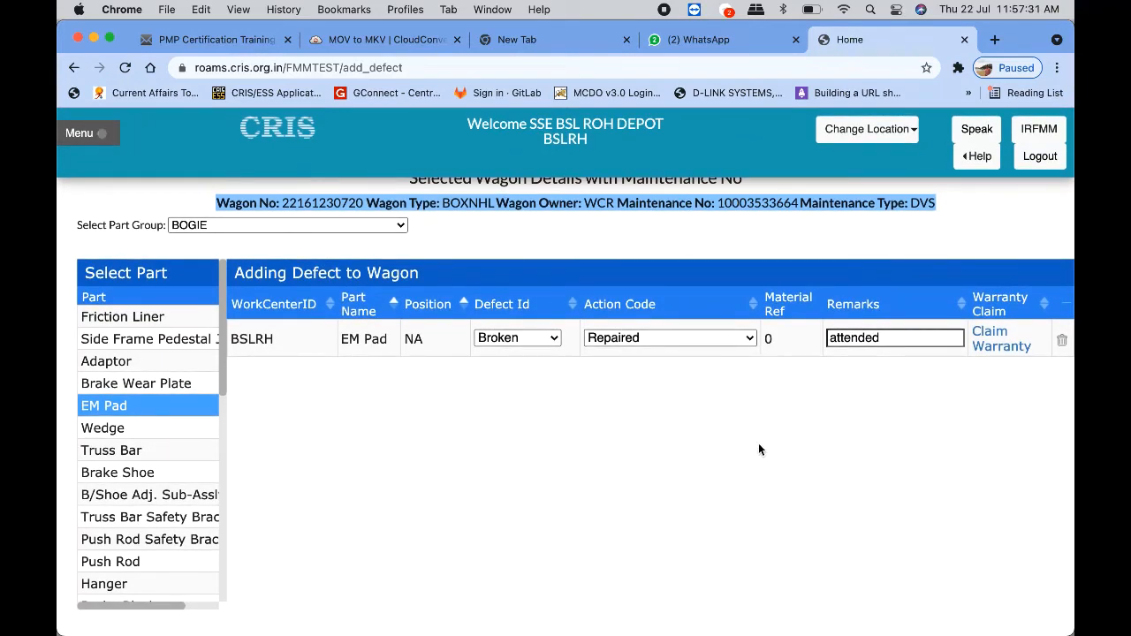
{"action": "mouse_move", "coordinate": [430, 413]}
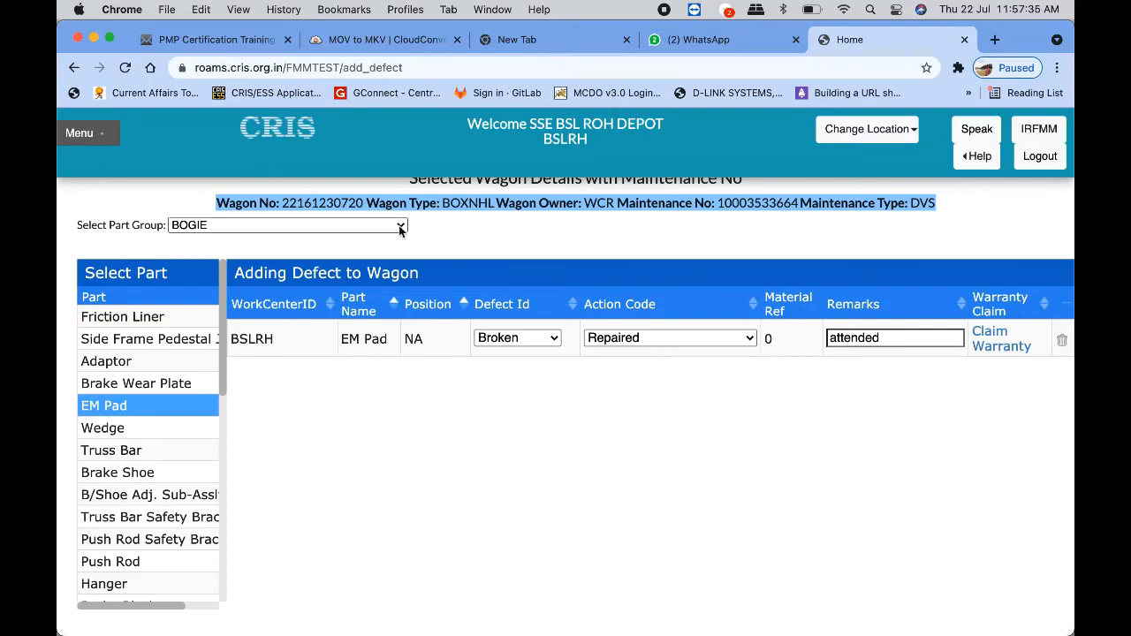
Choose the PANEL PATCHING group and add a Side Panel-BCN (300 X 650) mm defect row.
{"action": "left_click", "coordinate": [286, 225]}
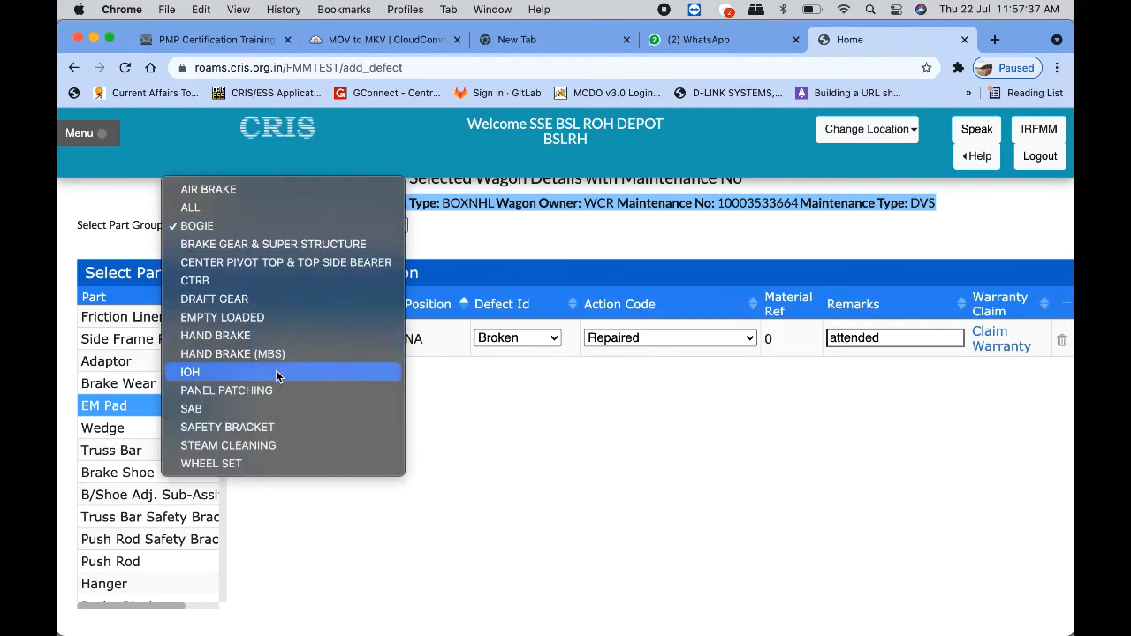
{"action": "mouse_move", "coordinate": [280, 391]}
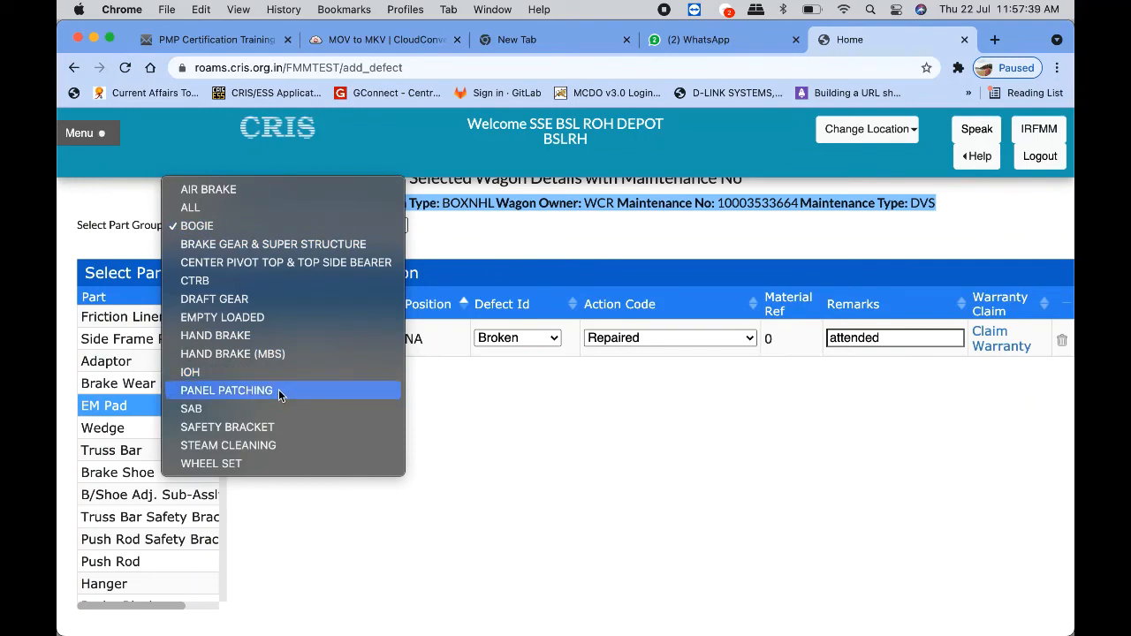
{"action": "left_click", "coordinate": [226, 390]}
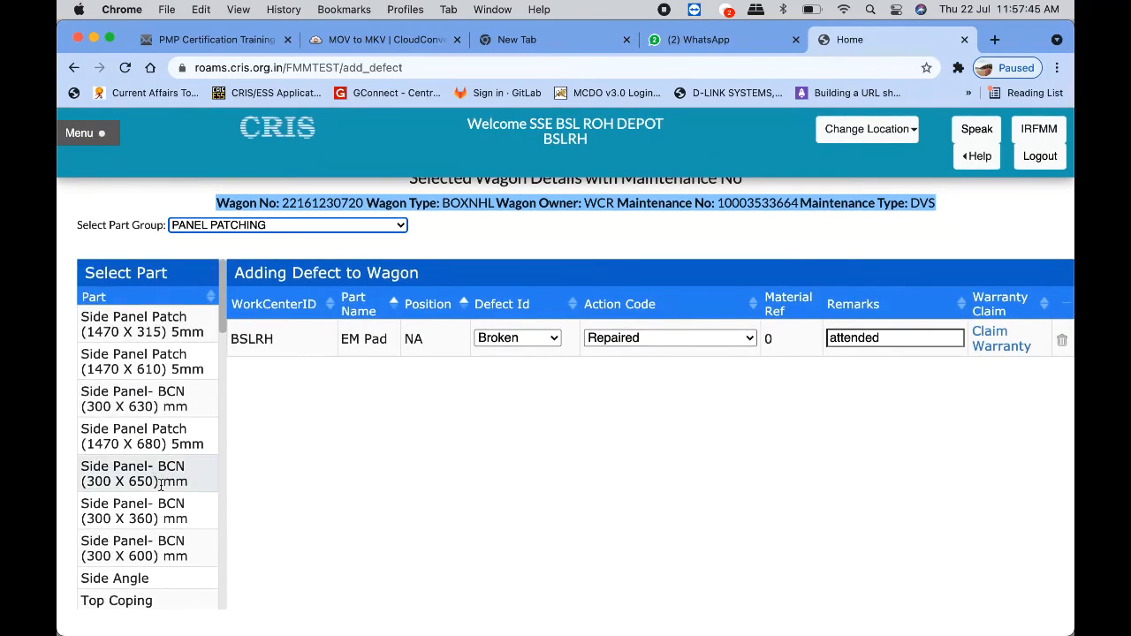
{"action": "left_click", "coordinate": [134, 474]}
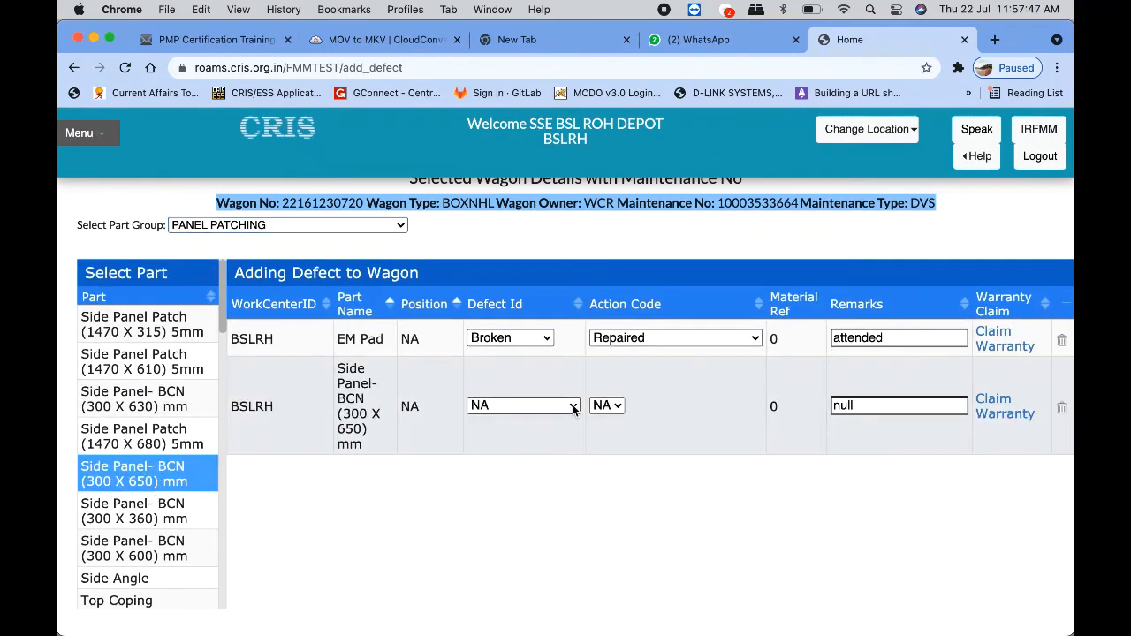
Set the Side Panel-BCN defect to weld open, leaving action code at NA.
{"action": "left_click", "coordinate": [522, 405]}
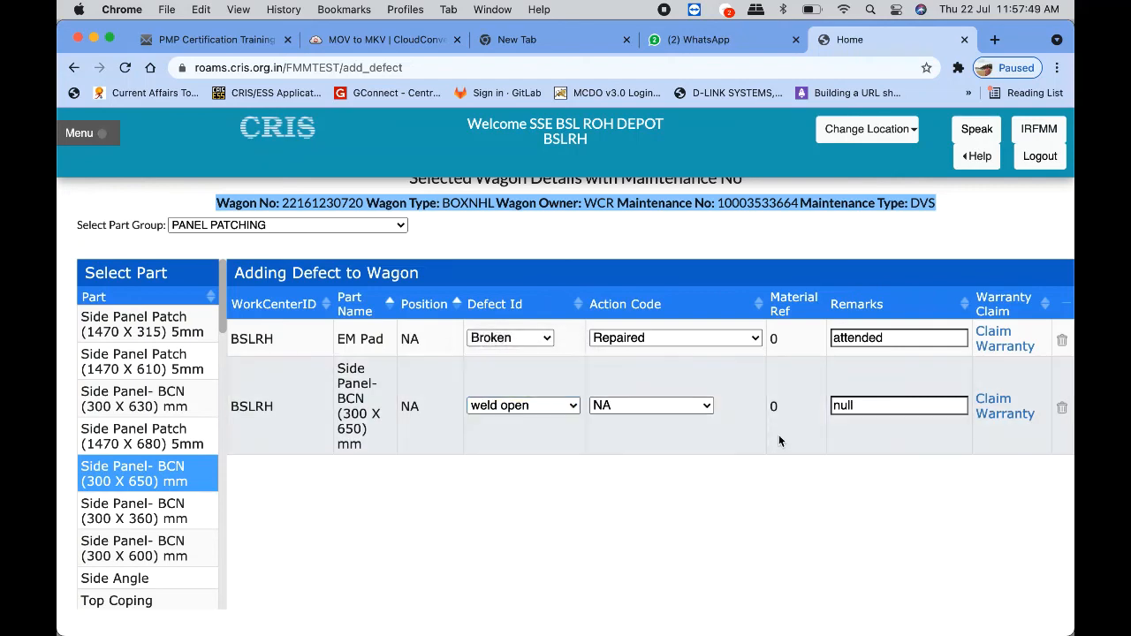
{"action": "left_click", "coordinate": [651, 405]}
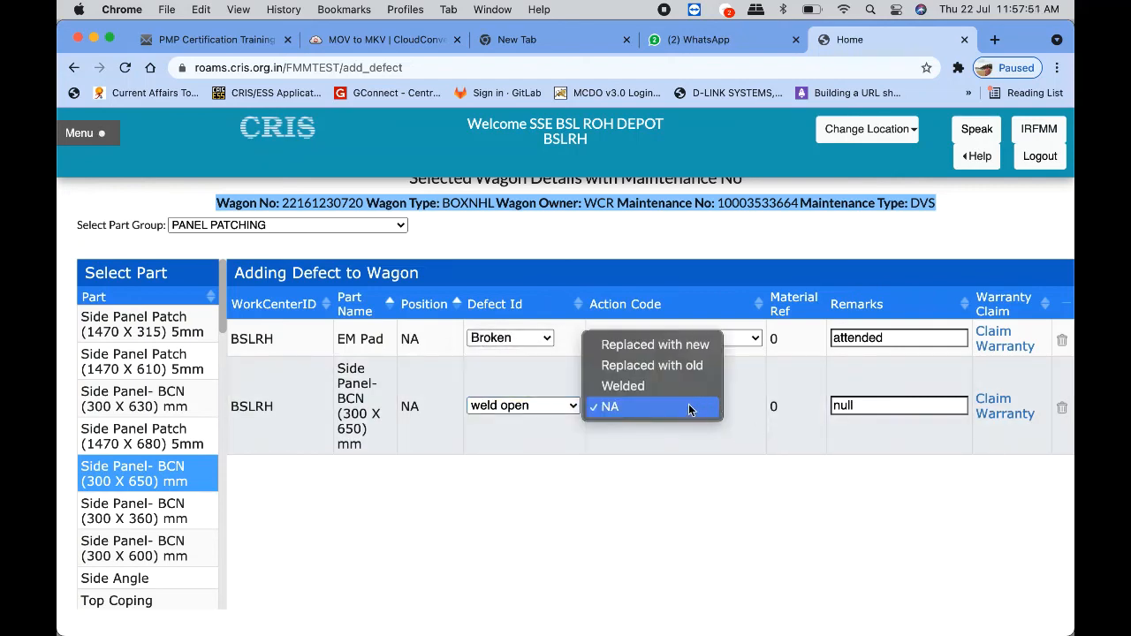
{"action": "mouse_move", "coordinate": [669, 345]}
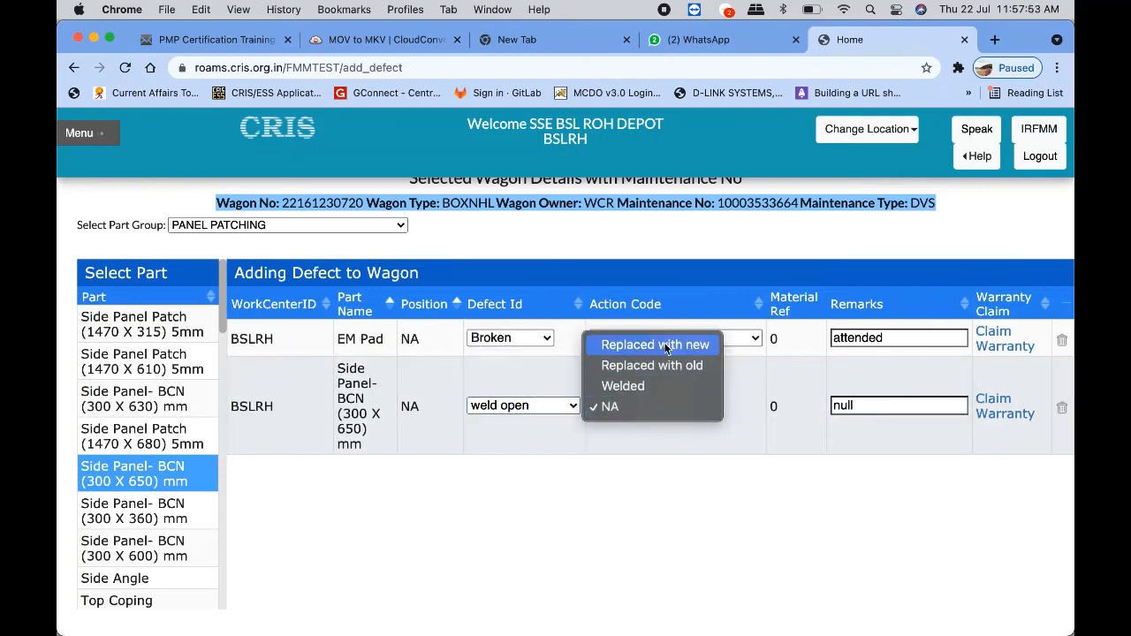
{"action": "mouse_move", "coordinate": [622, 385]}
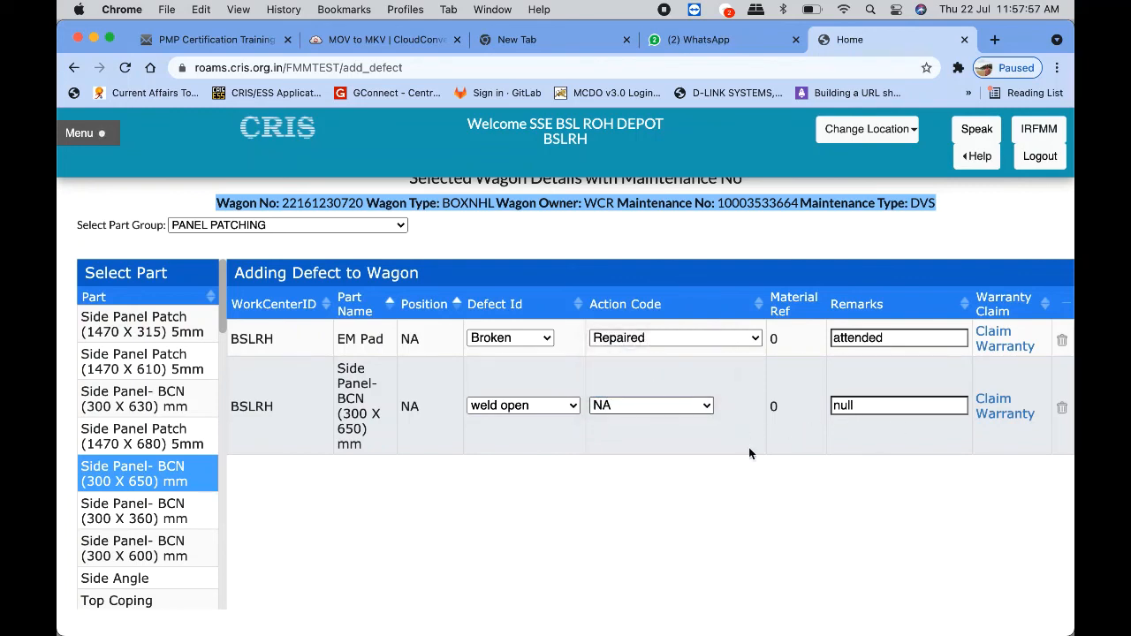
{"action": "mouse_move", "coordinate": [629, 247]}
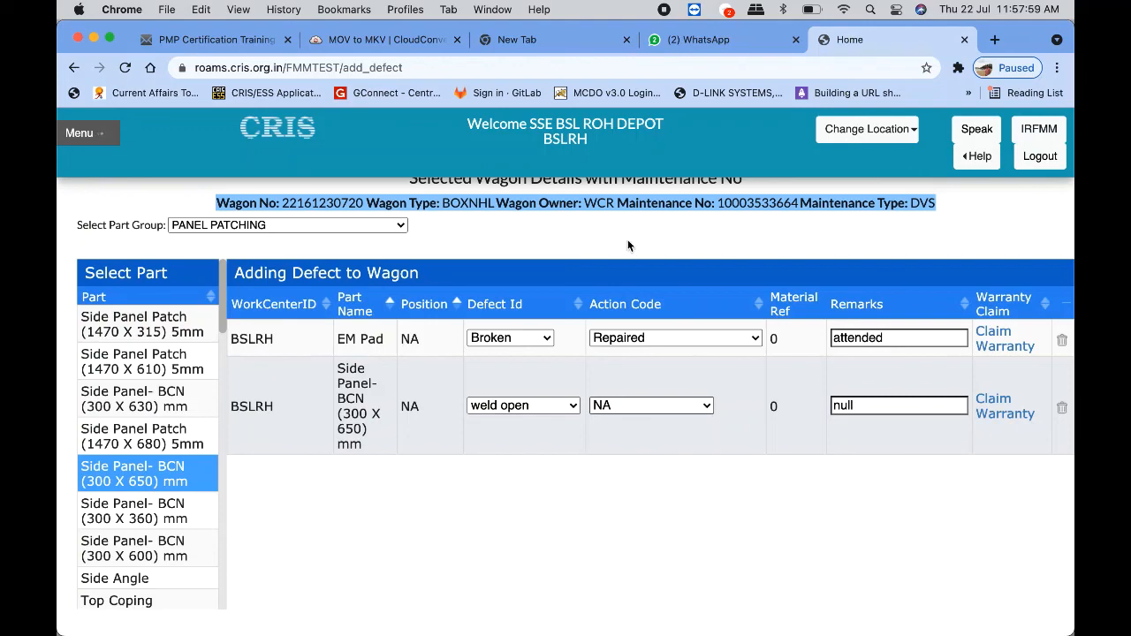